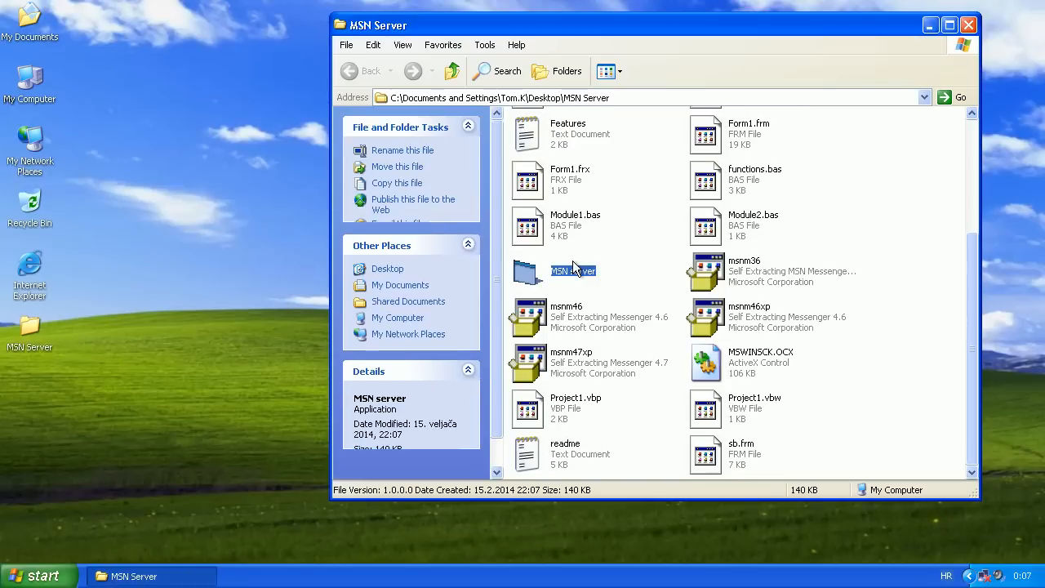
Launch MSN server and inspect the Messenger 4.7 and 3.6 installers' details
double_click(573, 270)
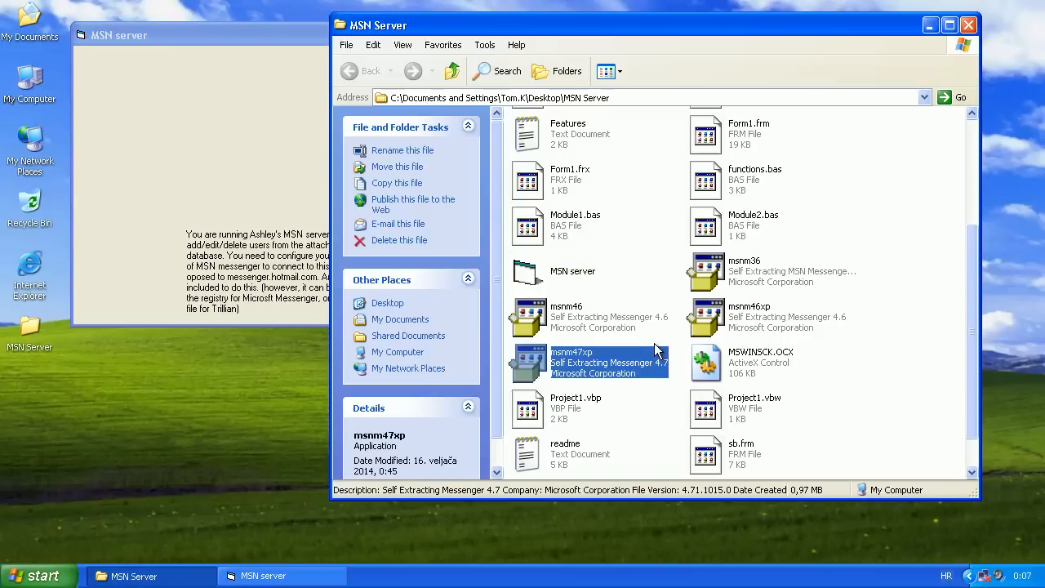
left_click(572, 364)
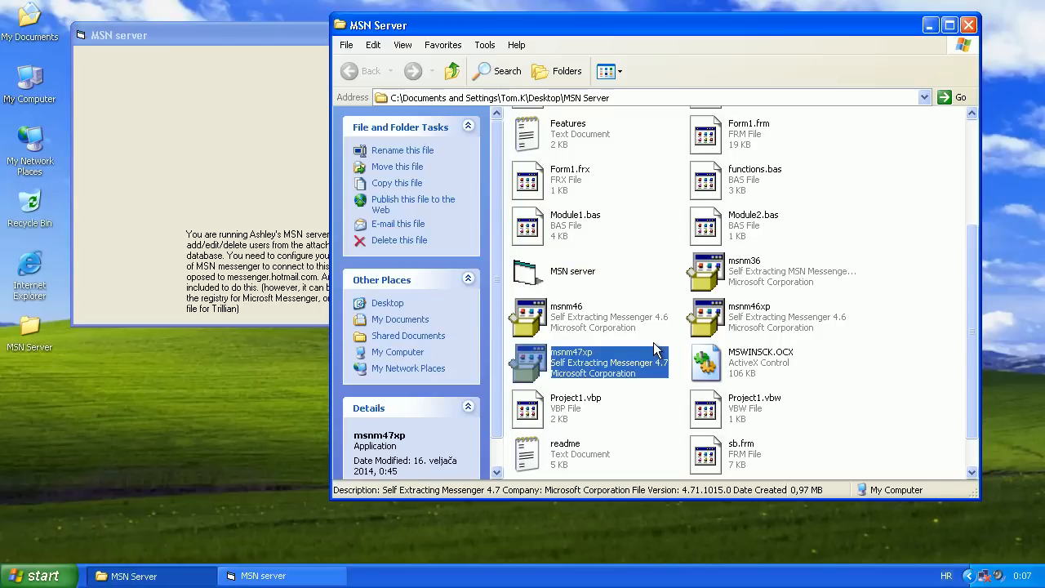
mouse_move(718, 300)
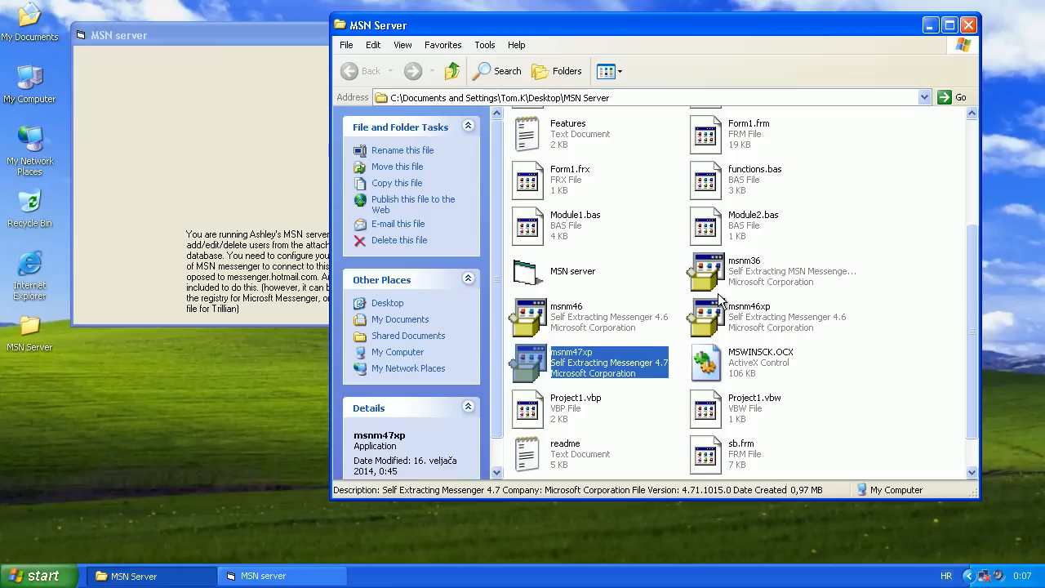
left_click(743, 271)
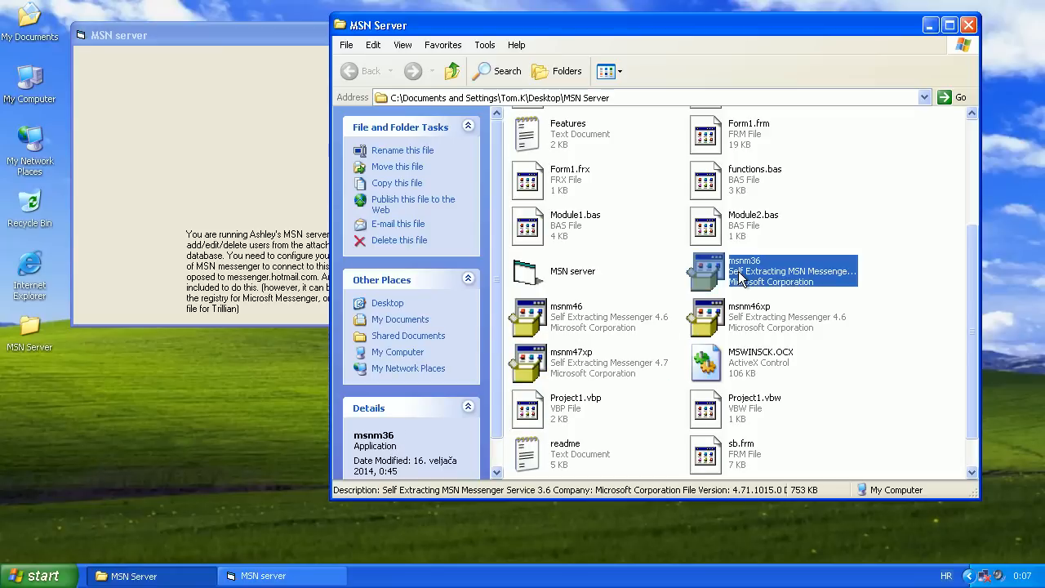
mouse_move(739, 283)
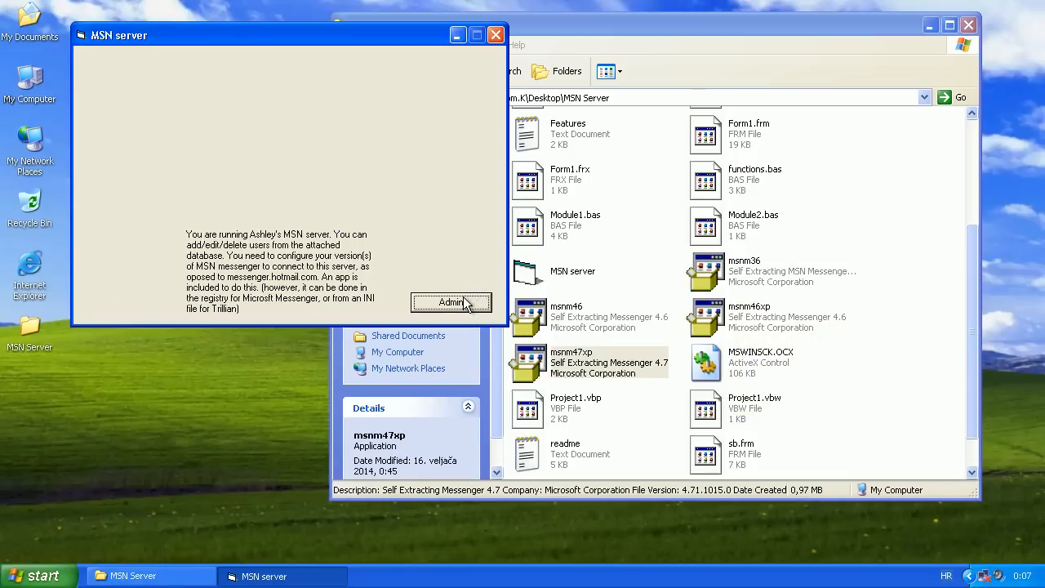
Open the server's user database and review both existing users' passwords and screen names
left_click(451, 302)
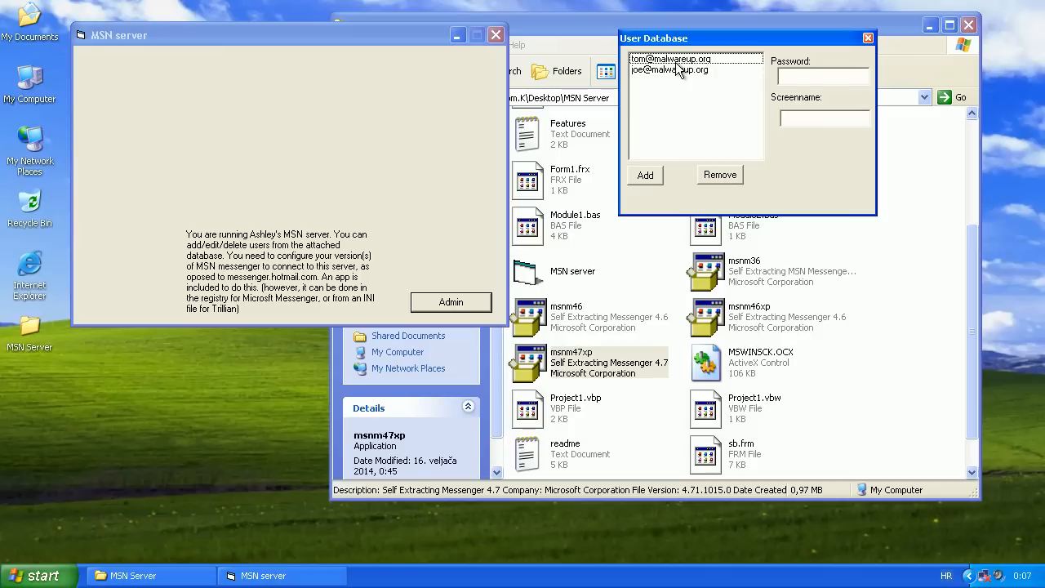
left_click(669, 59)
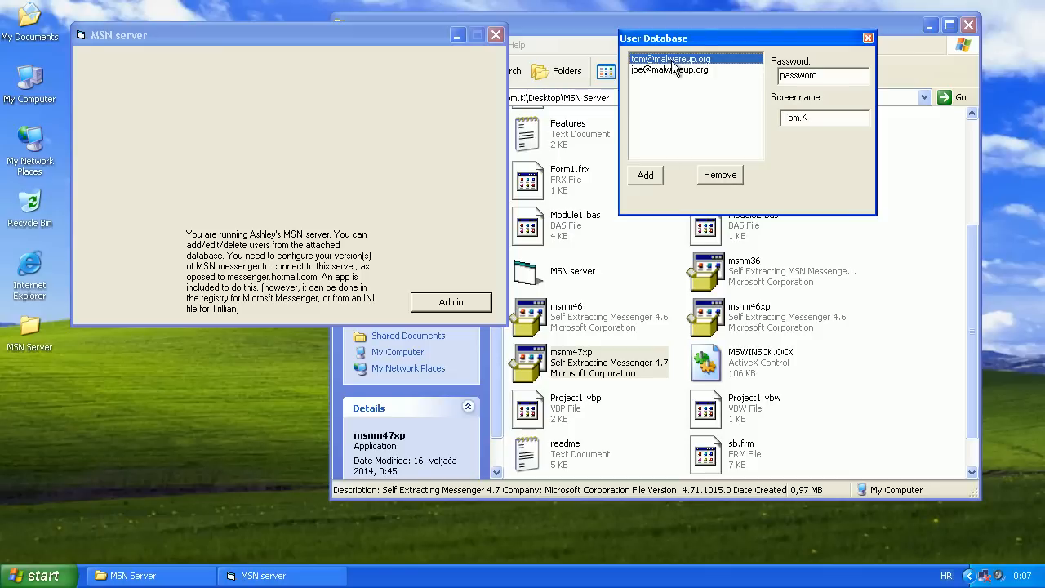
left_click(669, 69)
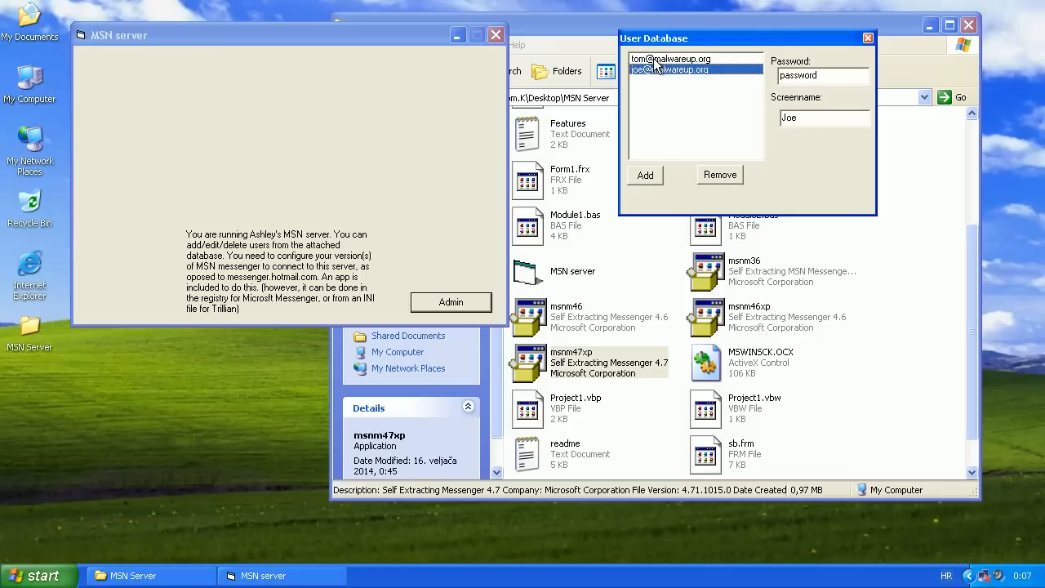
left_click(671, 59)
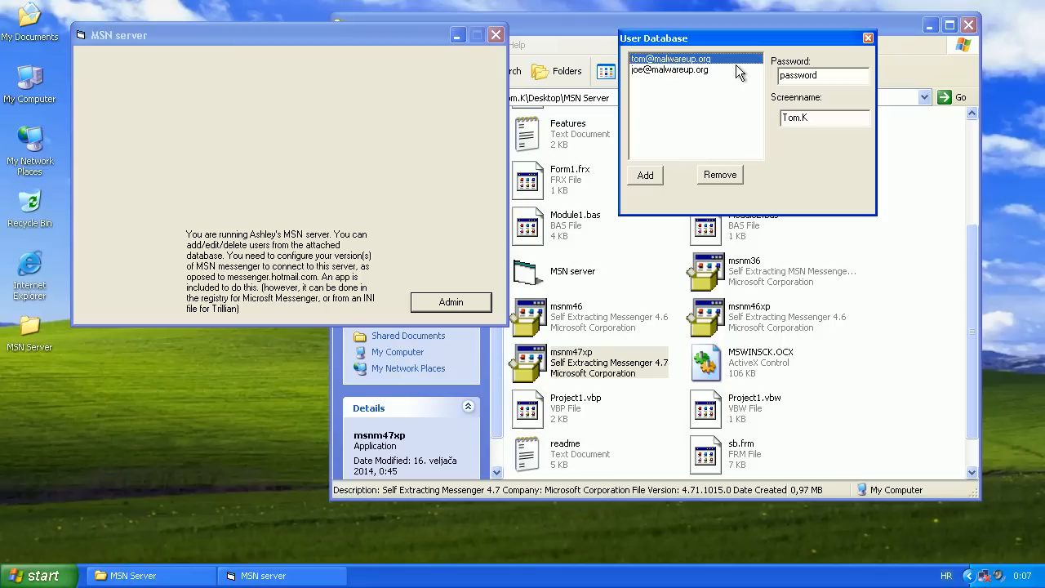
left_click(668, 69)
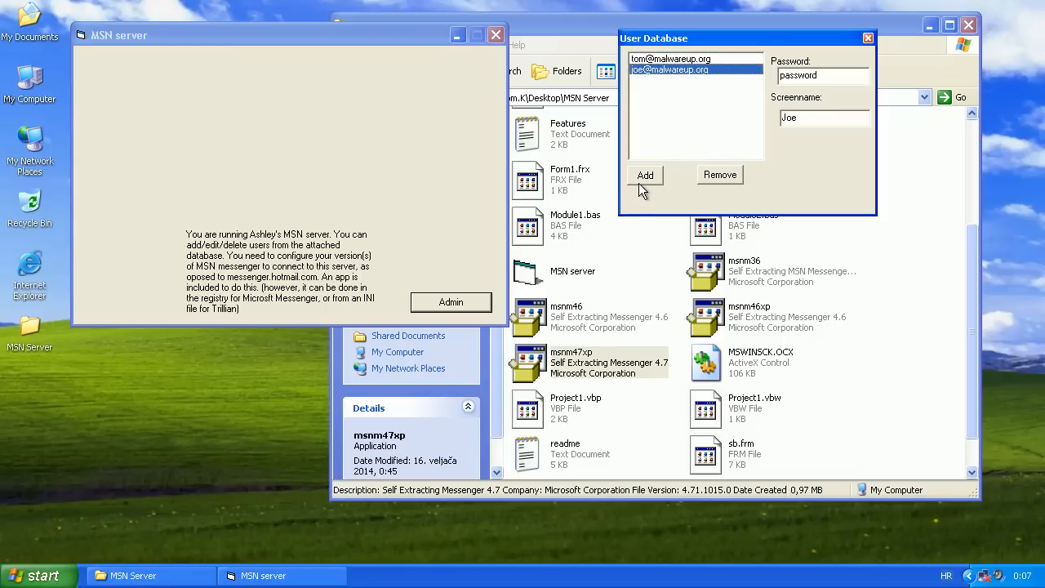
mouse_move(694, 180)
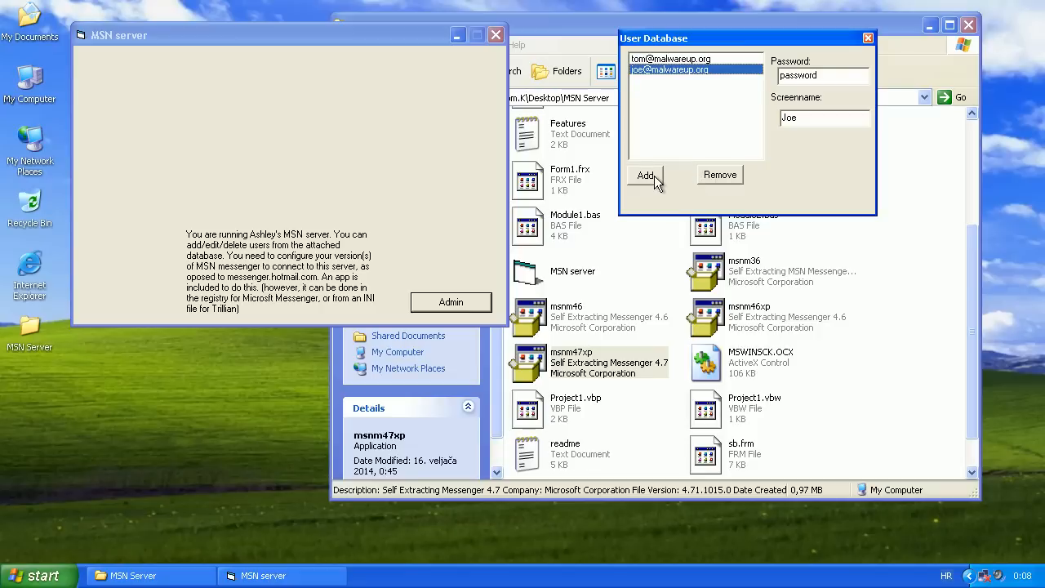
left_click(645, 175)
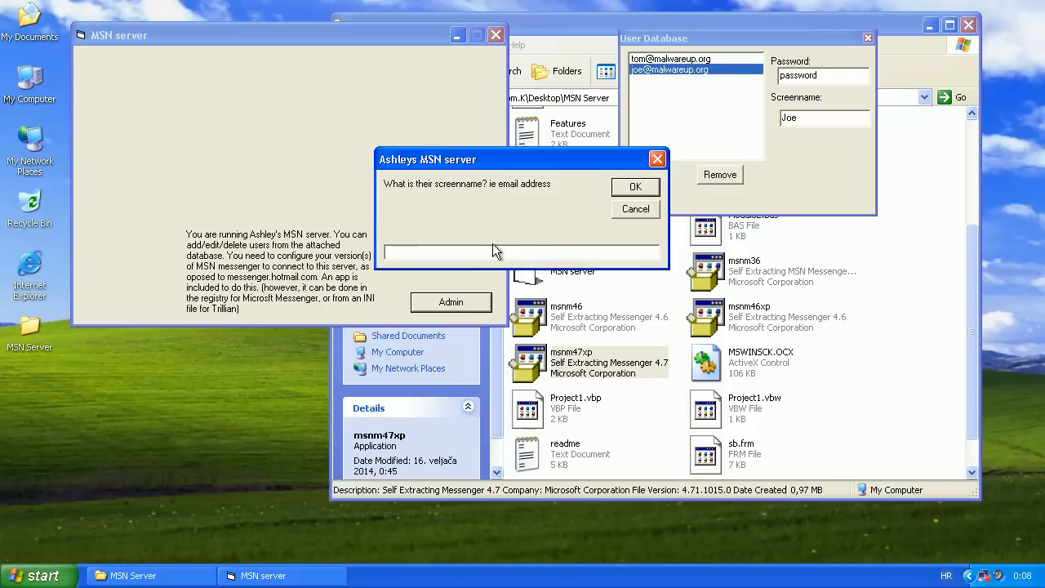
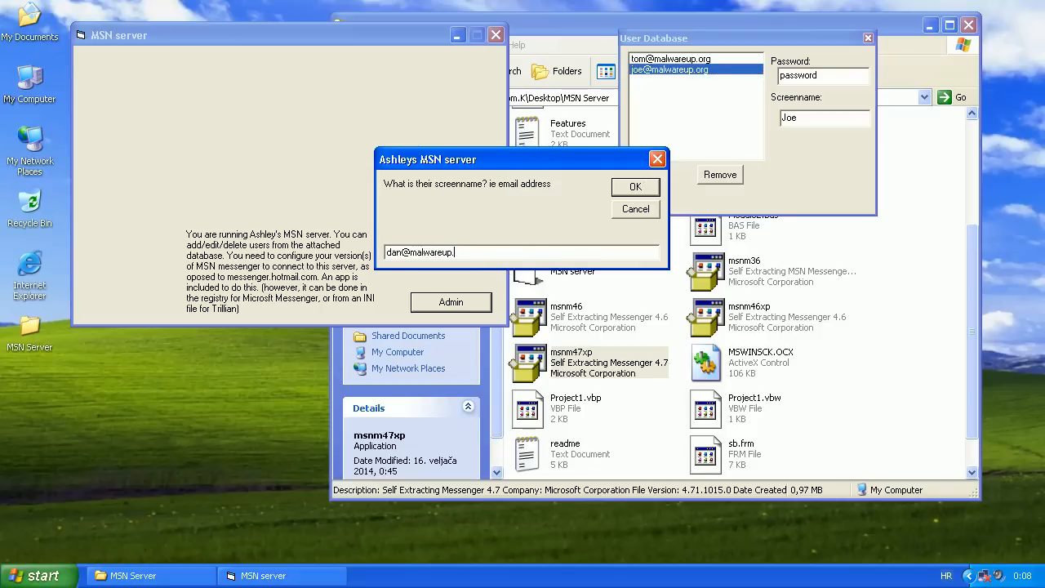
left_click(635, 186)
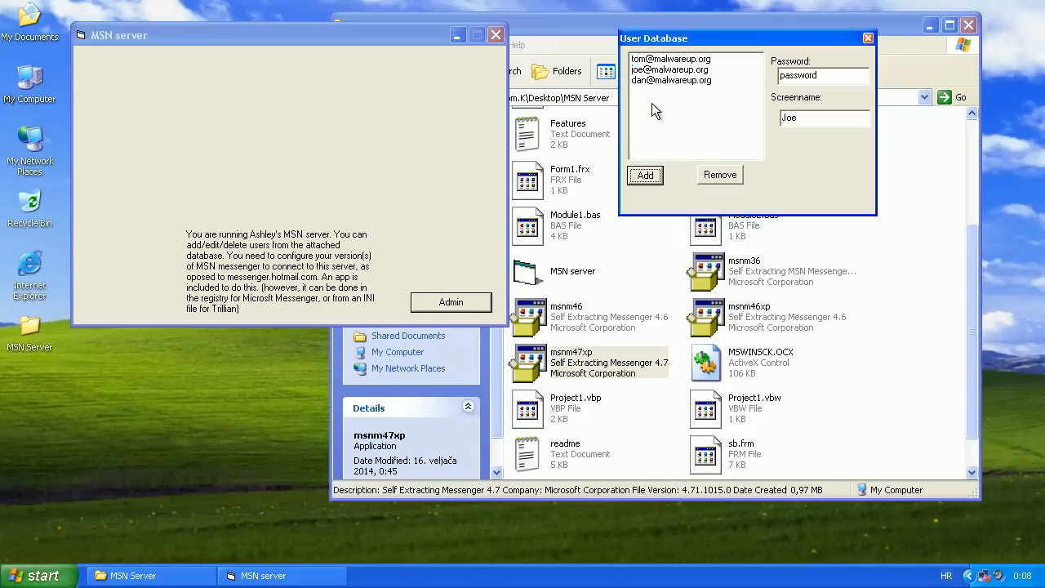
left_click(671, 80)
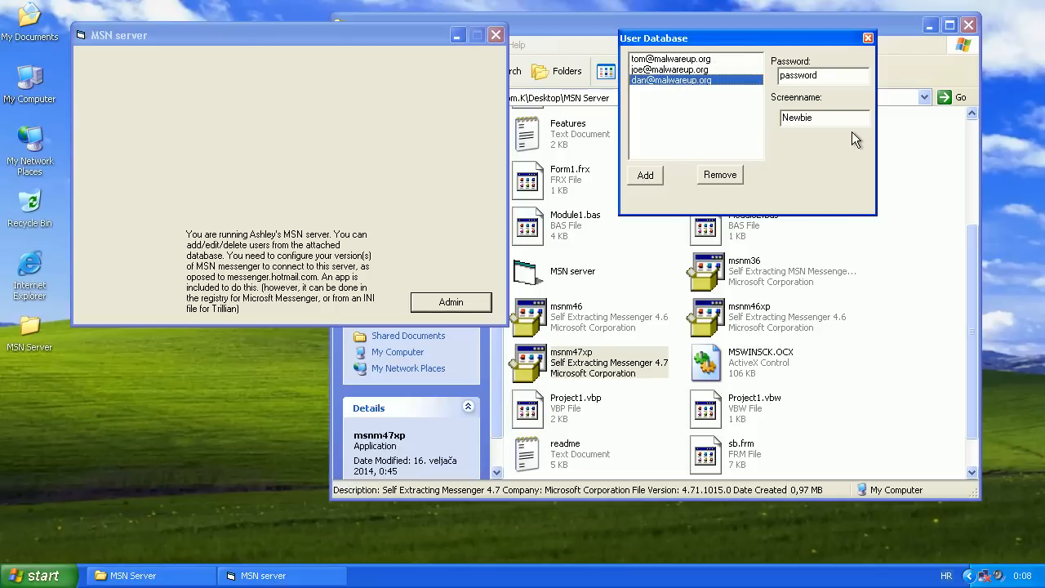
type("D")
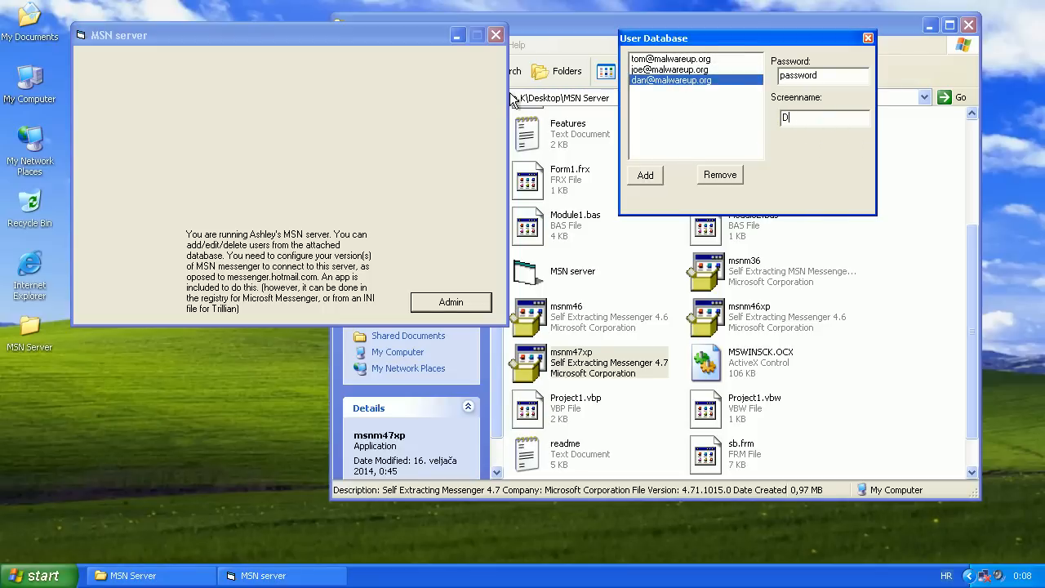
left_click(669, 69)
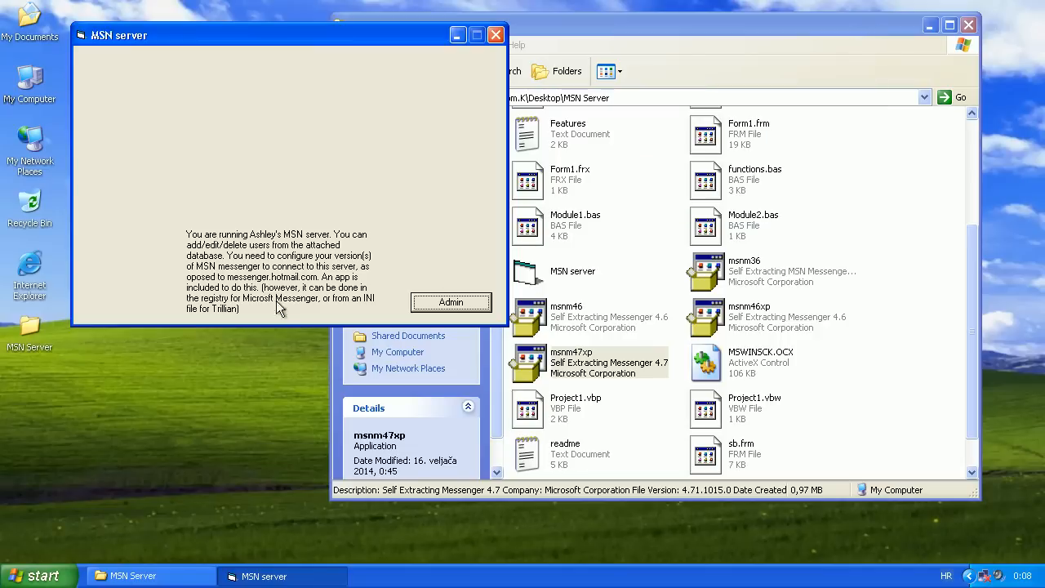
mouse_move(631, 118)
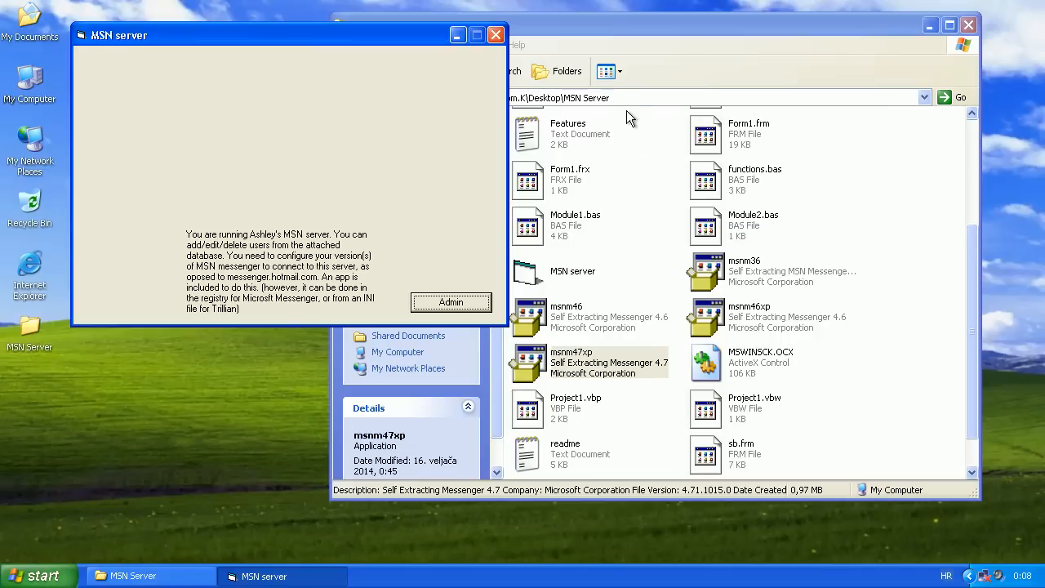
mouse_move(694, 191)
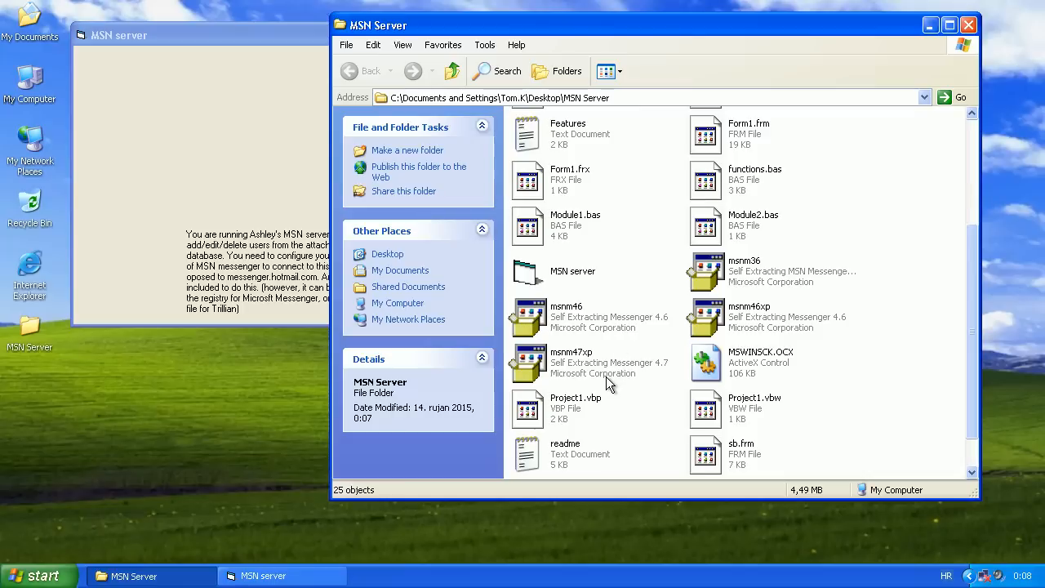
Run msnm47xp, accepting the license agreement and the newer-version warning
double_click(527, 363)
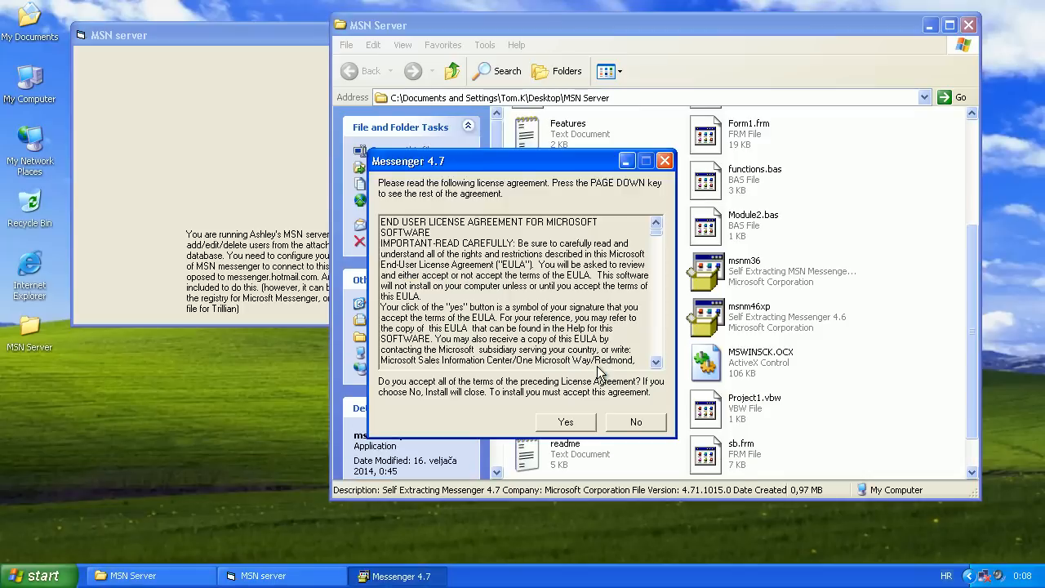
left_click(565, 422)
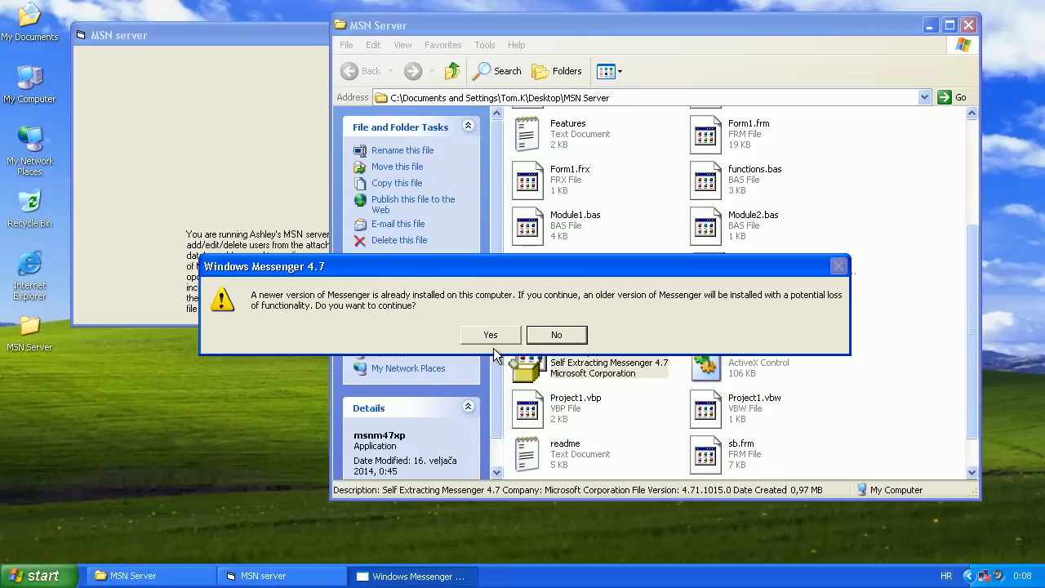
left_click(490, 334)
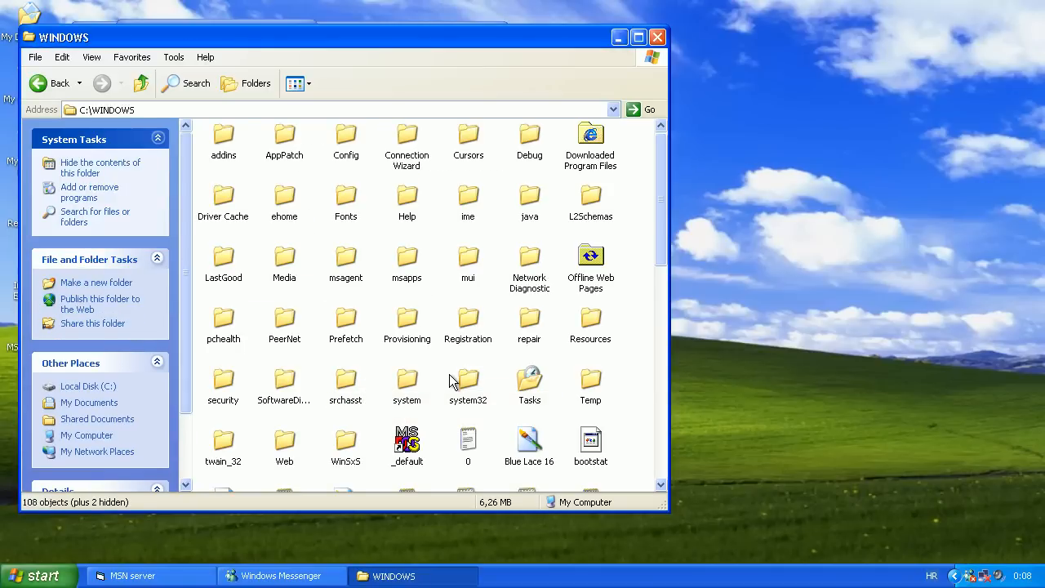
Add '127.0.0.1 messenger.hotmail.com' to the hosts file and close Notepad
double_click(468, 380)
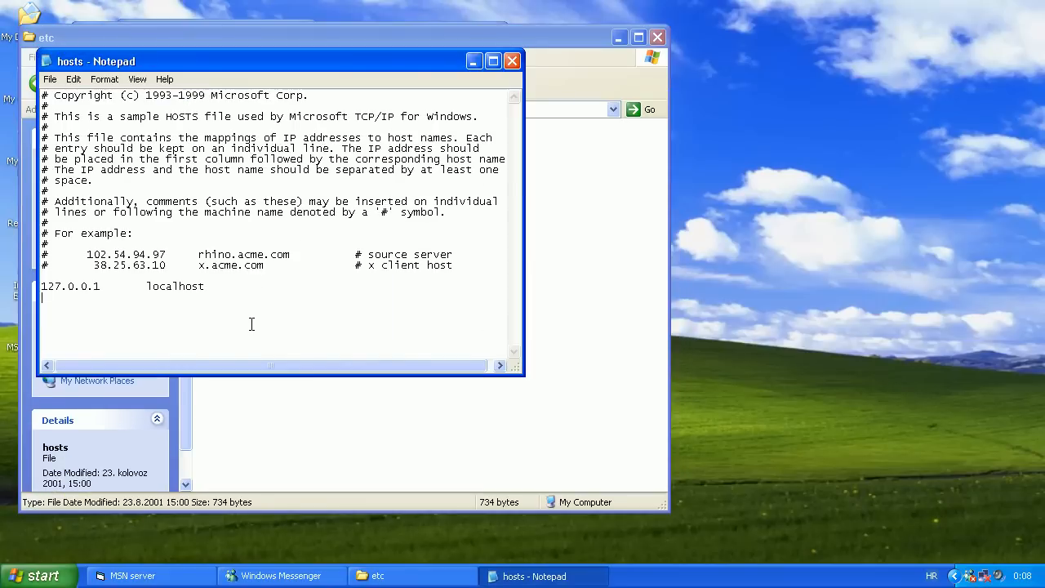
type("127.0.0.1       m")
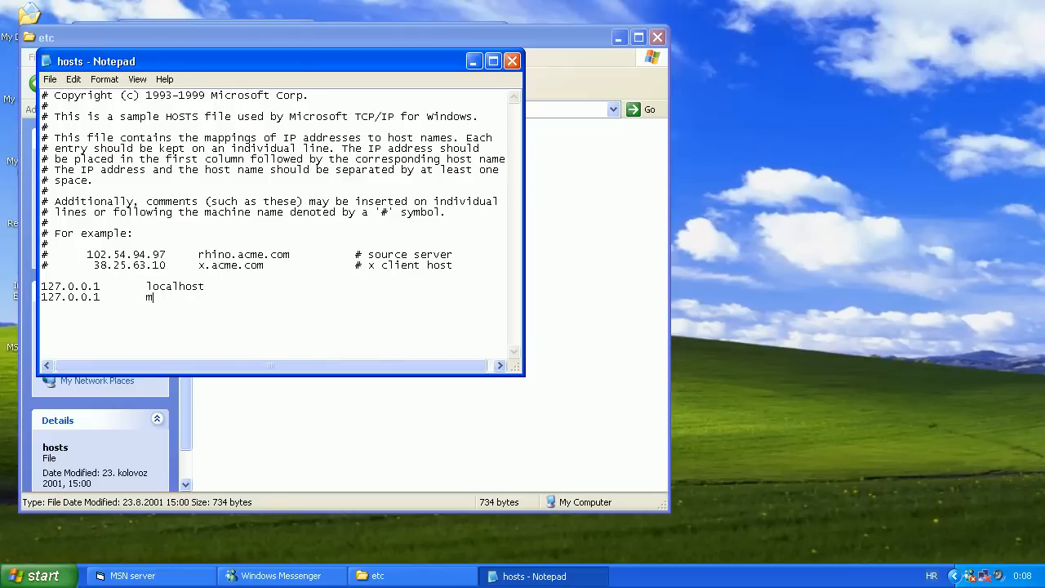
type("essenger.hot")
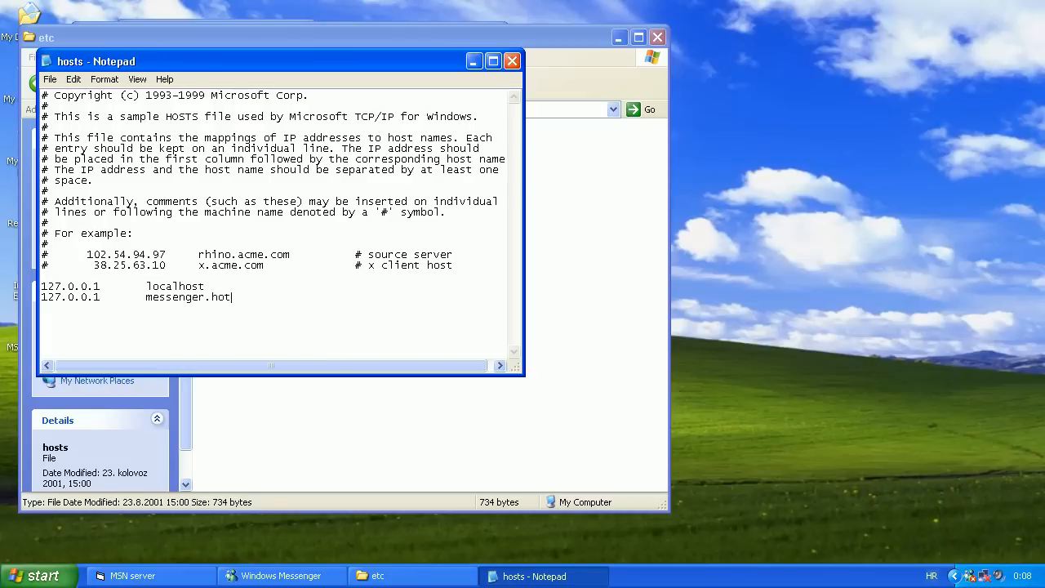
type("mail.com")
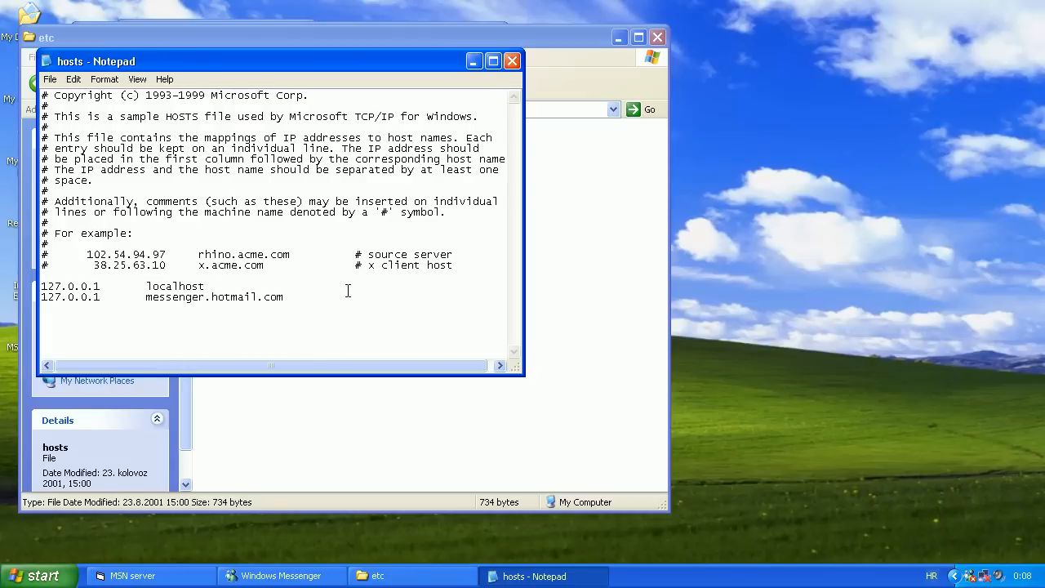
mouse_move(317, 286)
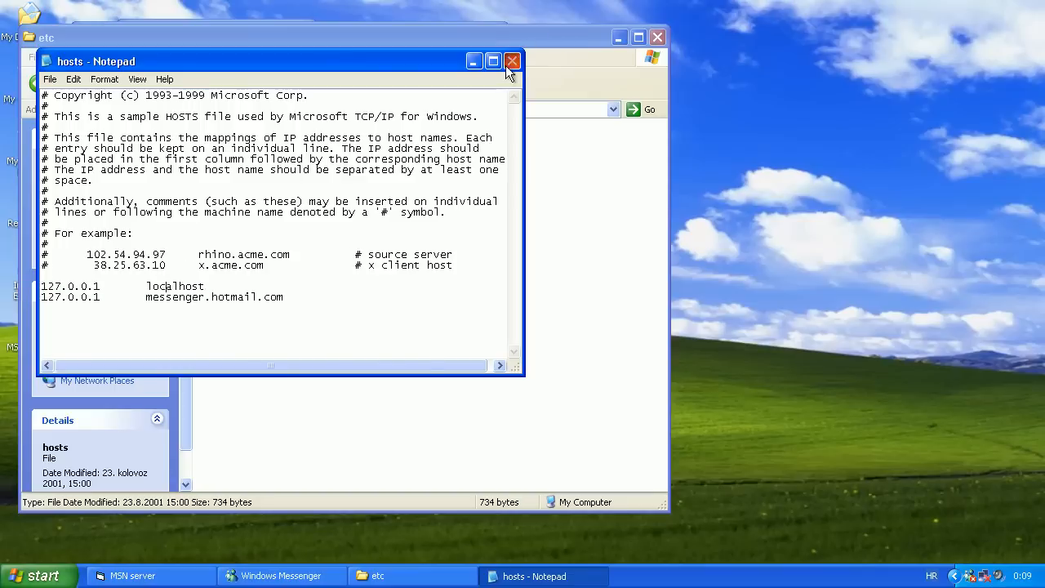
left_click(512, 61)
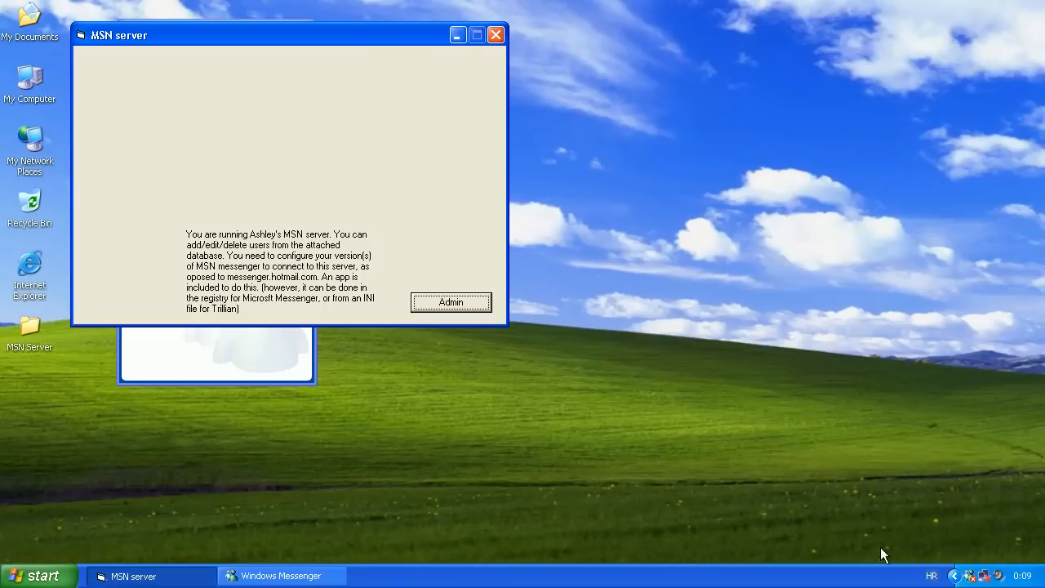
left_click(280, 575)
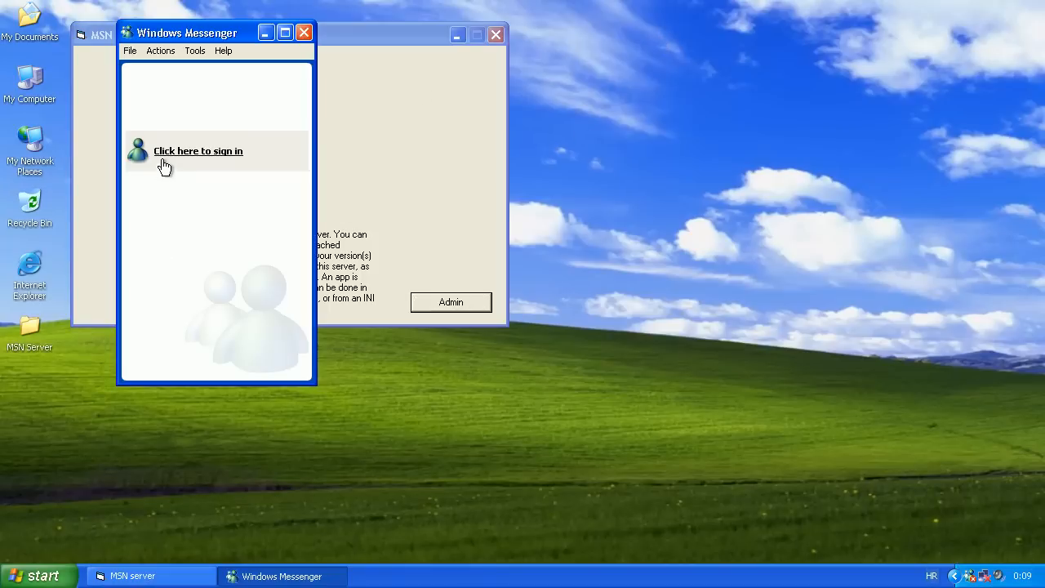
left_click(198, 151)
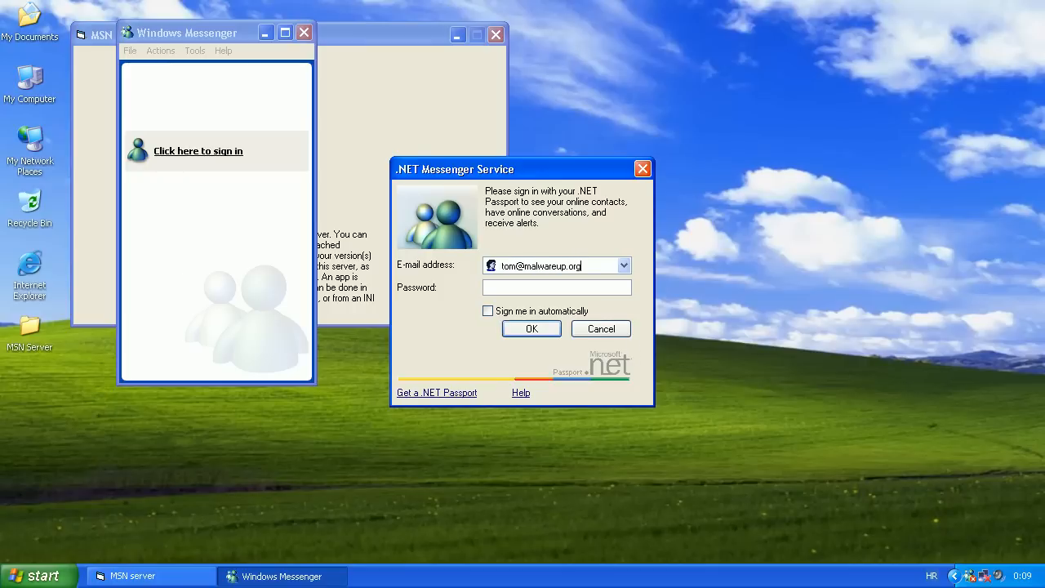
left_click(530, 328)
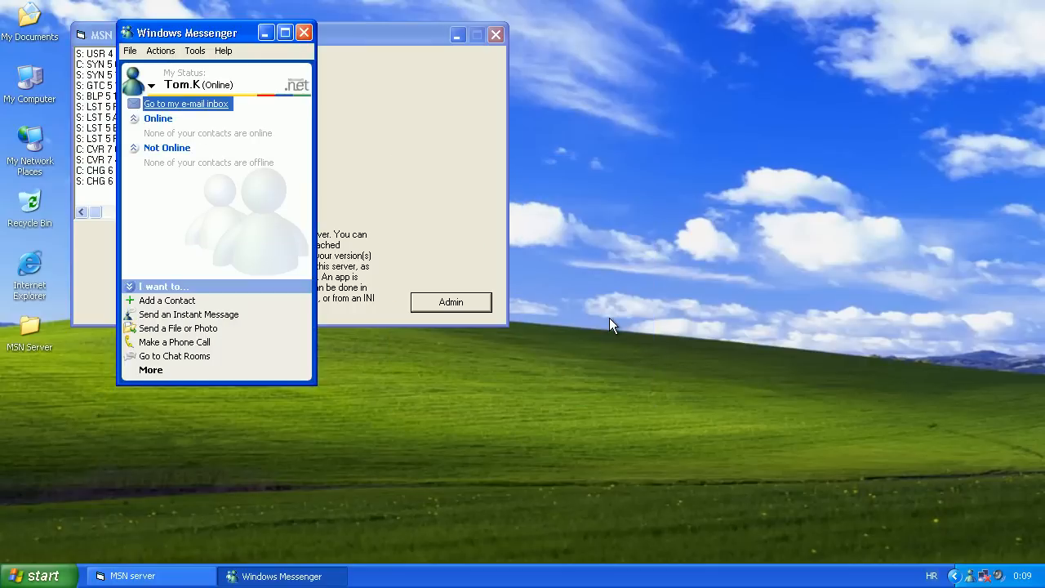
Cycle the status through Busy and Be Right Back, then back to Online
left_click(200, 81)
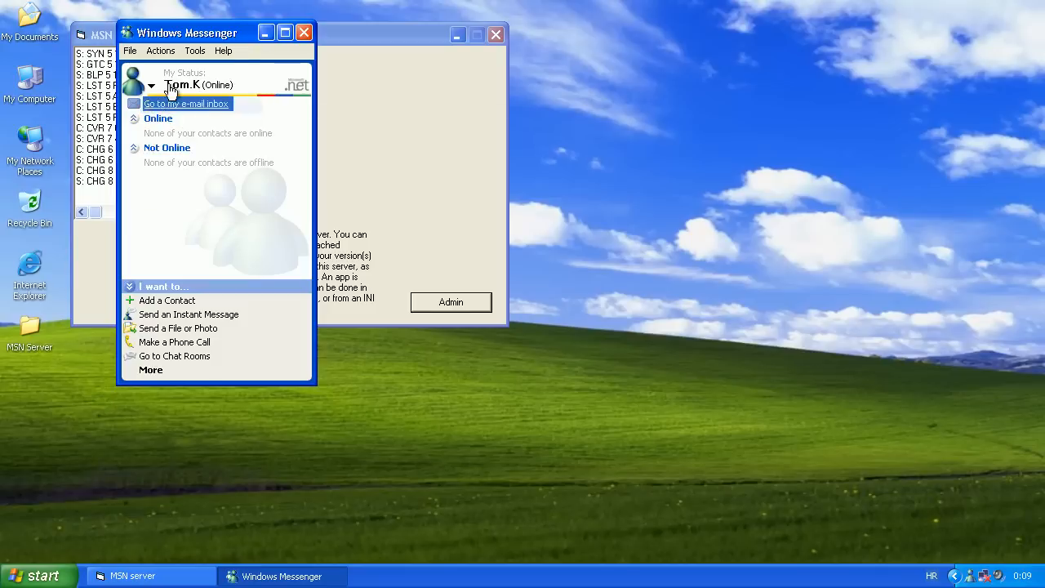
left_click(151, 85)
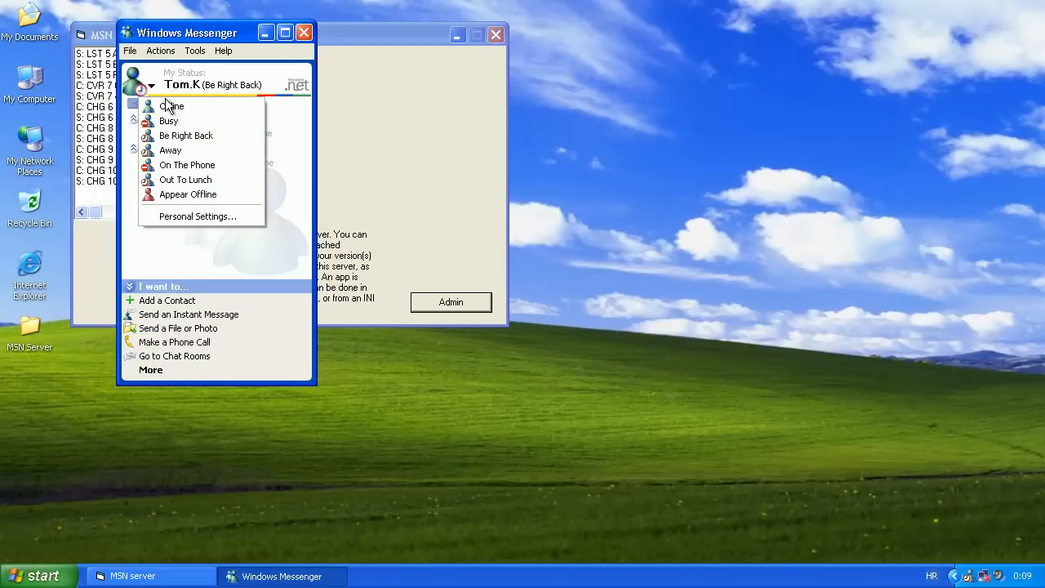
left_click(172, 106)
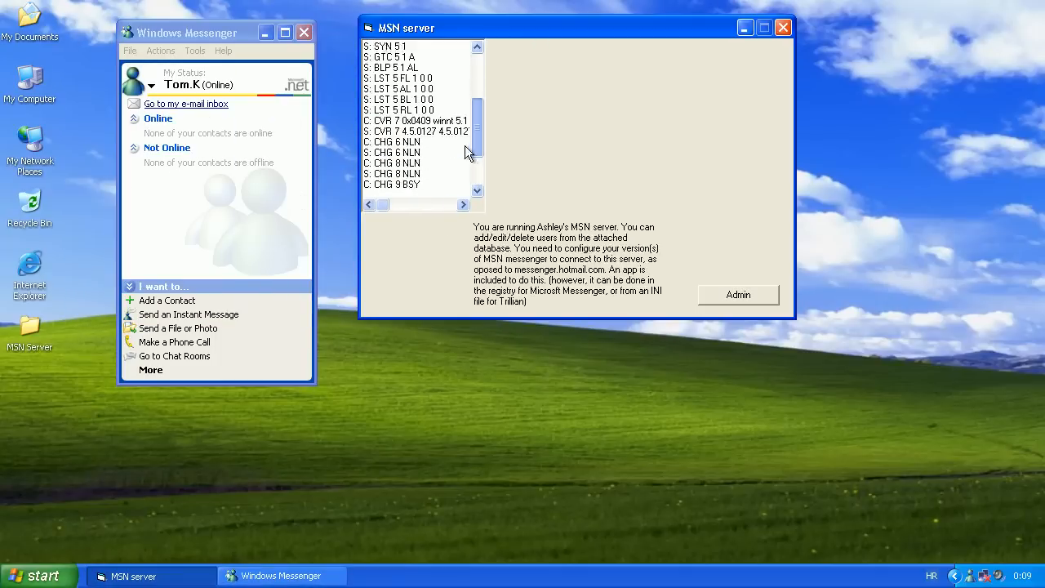
Launch Trillian and connect MSN account joe with display name Joe
scroll("down", 3)
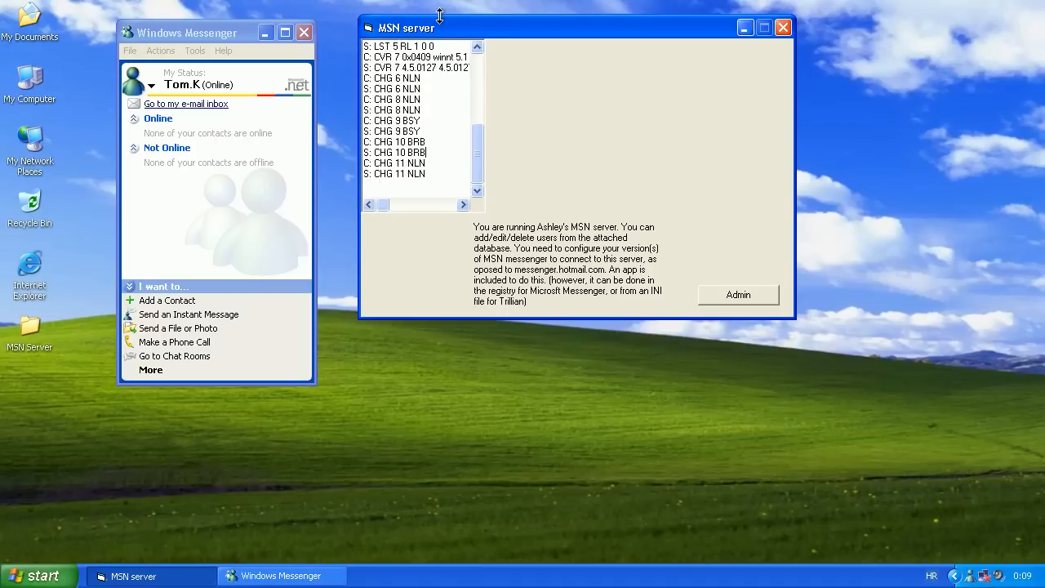
left_click(32, 575)
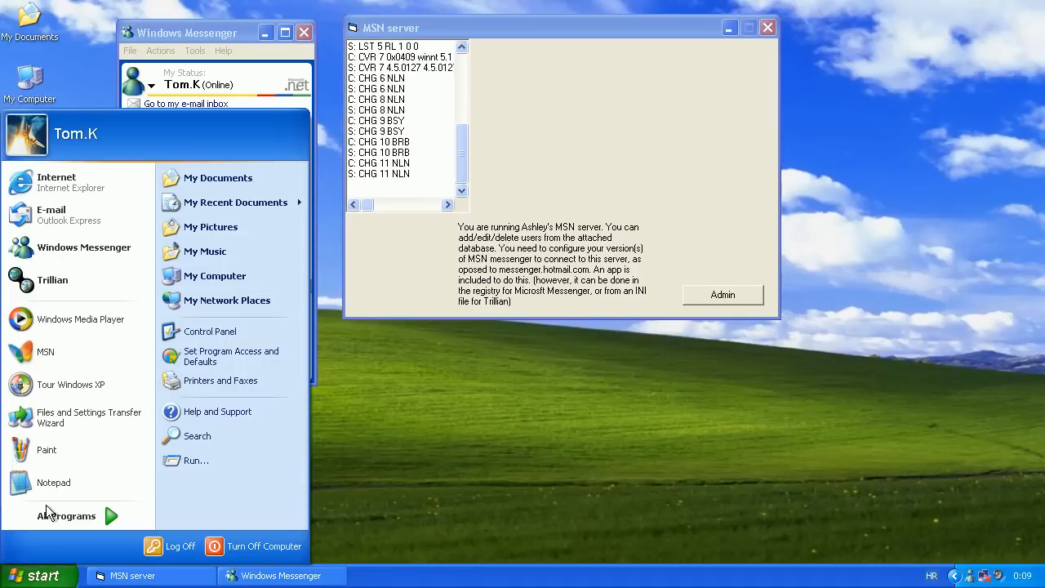
mouse_move(53, 279)
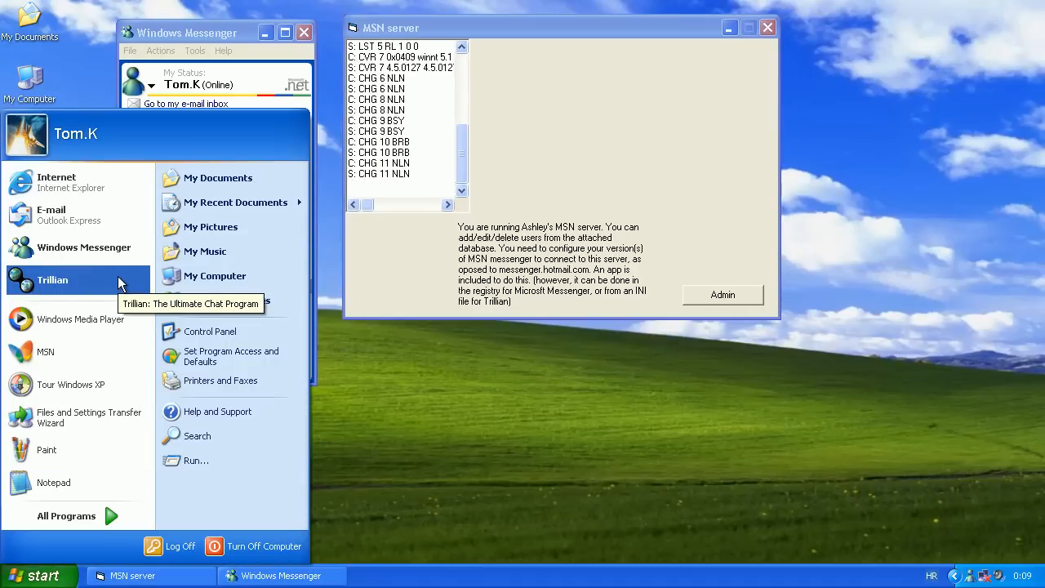
left_click(52, 279)
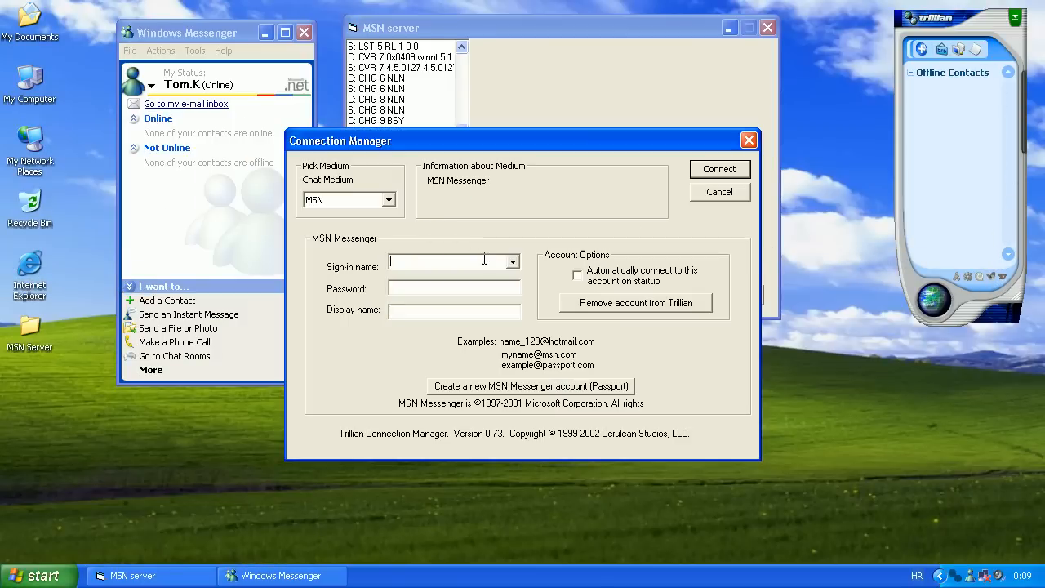
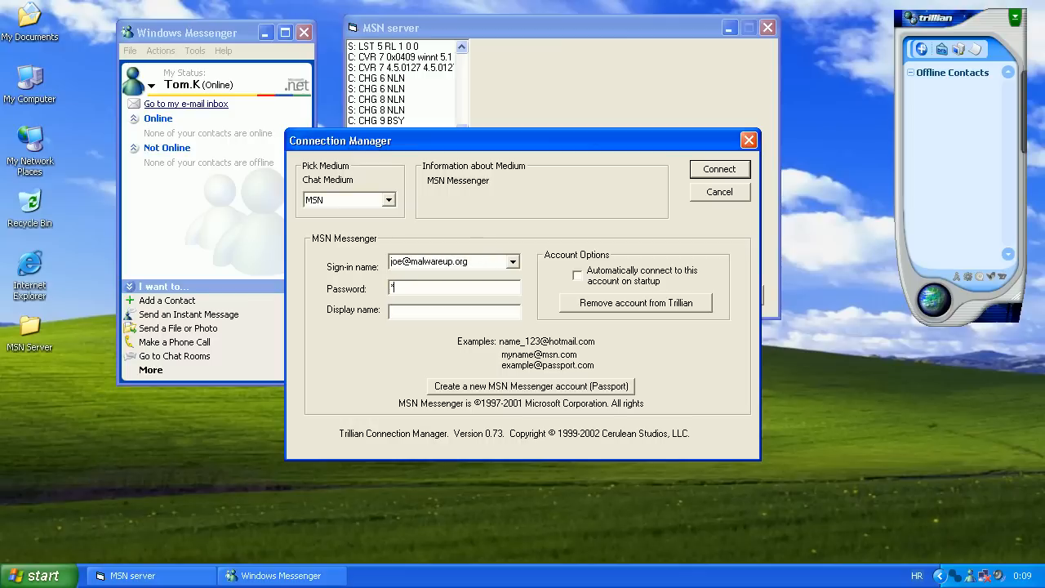
type("Joe")
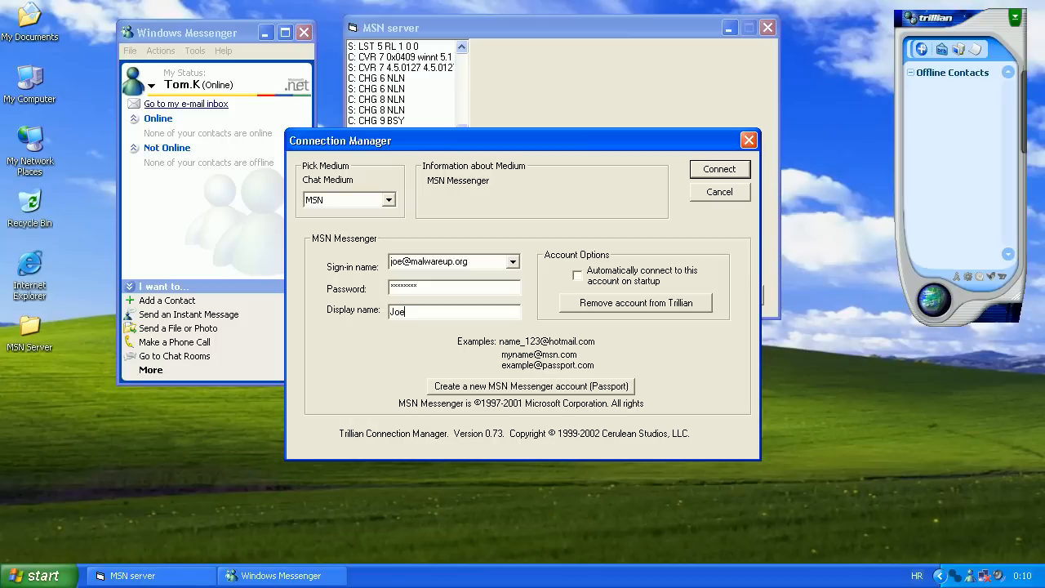
left_click(717, 168)
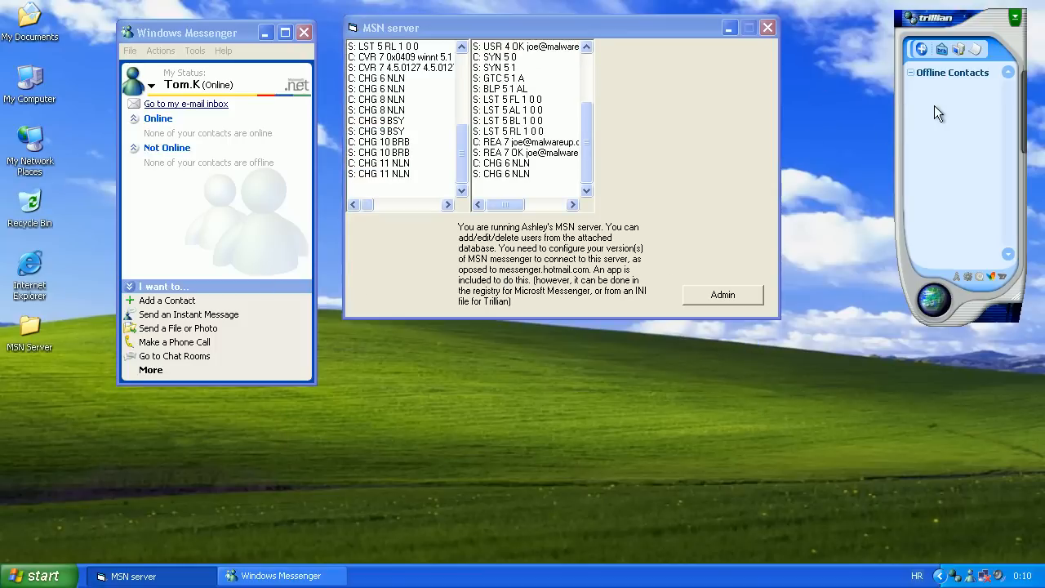
mouse_move(315, 208)
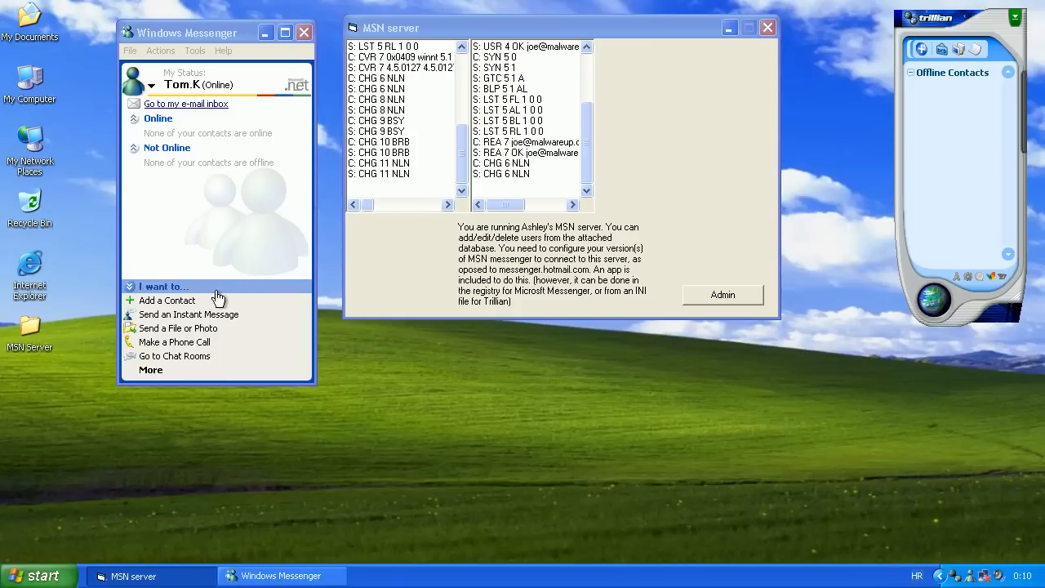
left_click(166, 299)
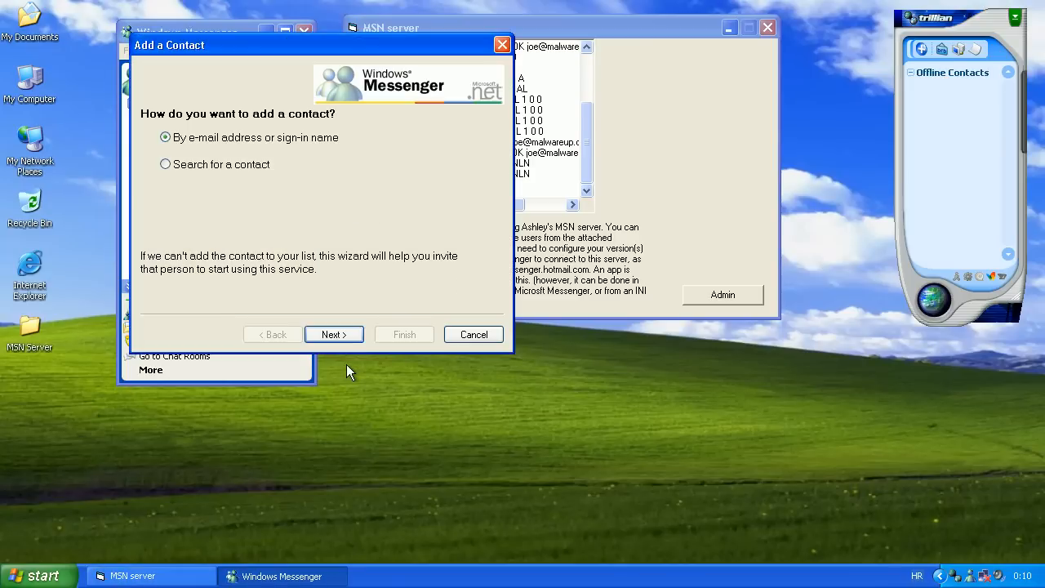
left_click(334, 334)
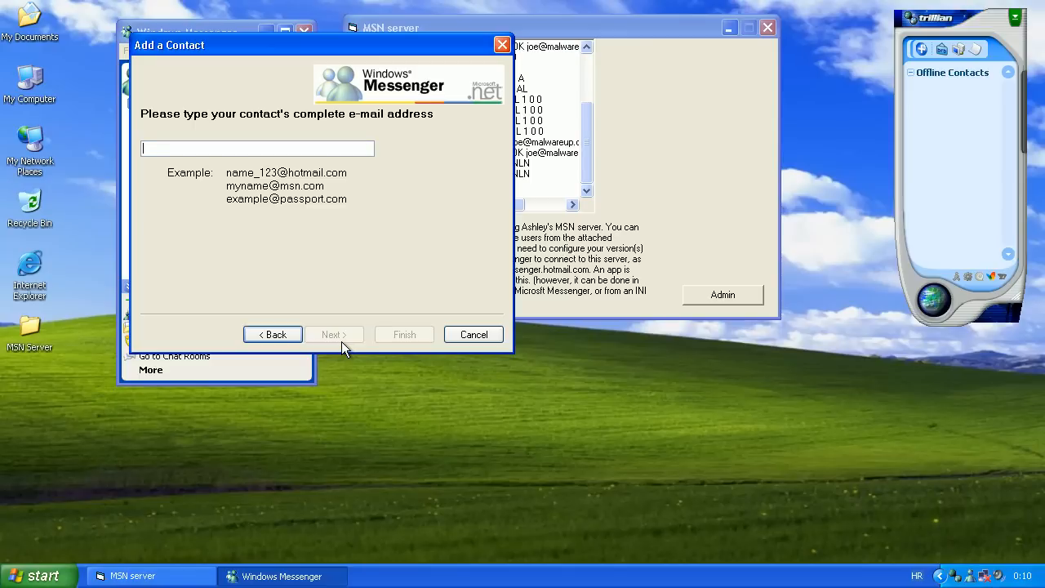
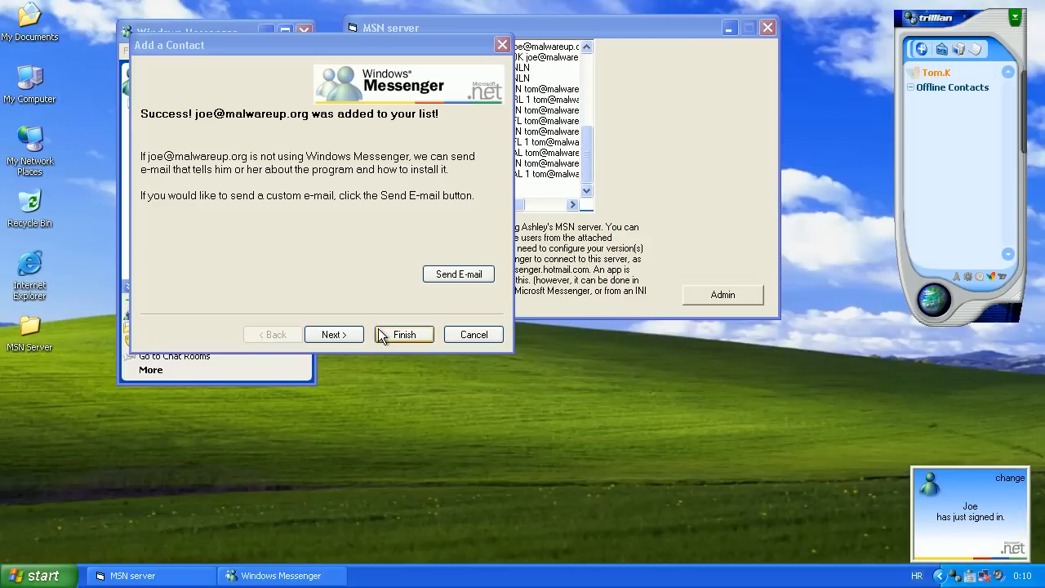
left_click(404, 334)
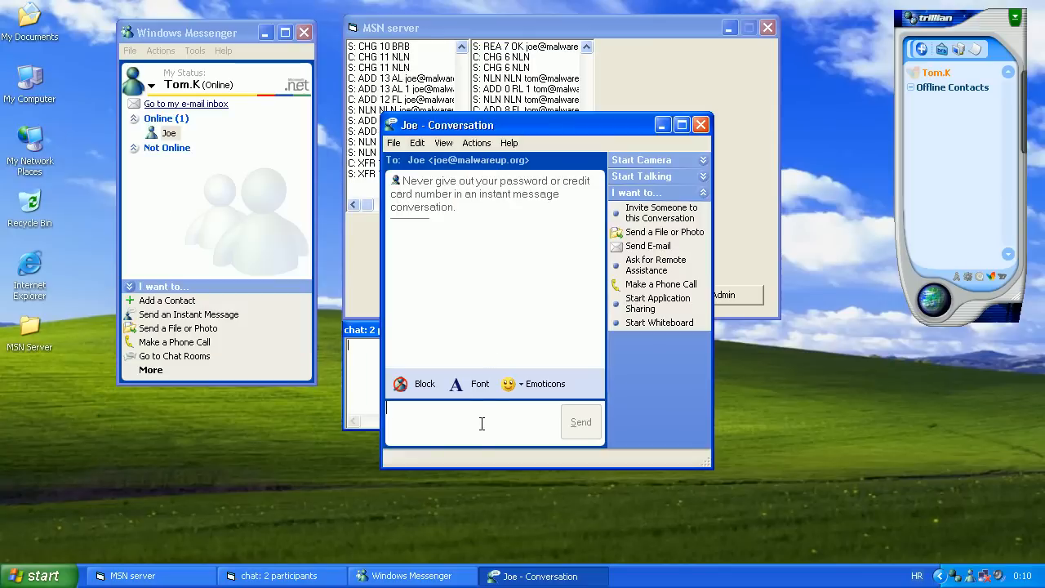
Send 'Hey joe.' to Joe, then insert a smiley
type("Hey joe.")
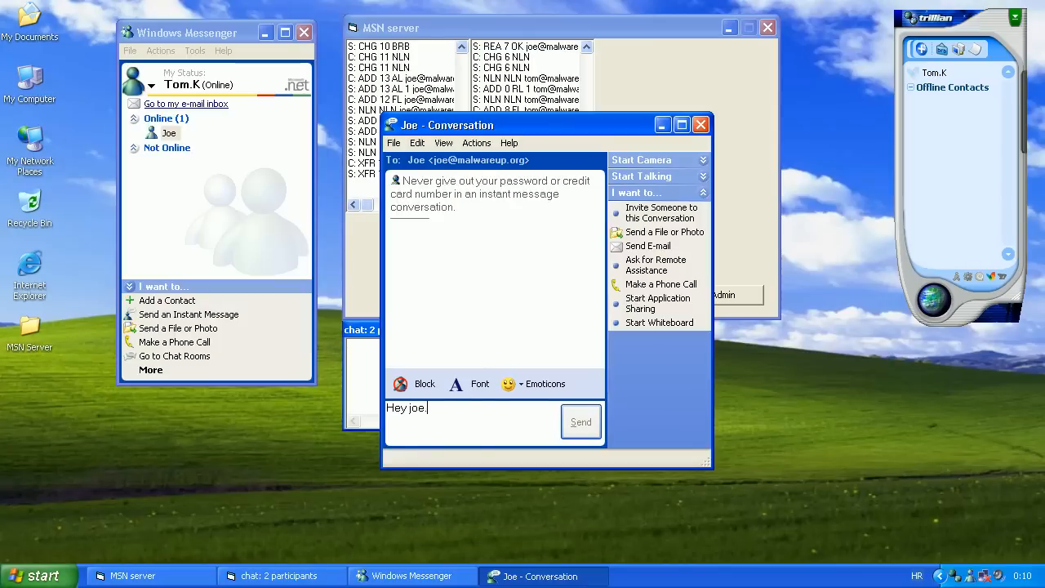
left_click(580, 422)
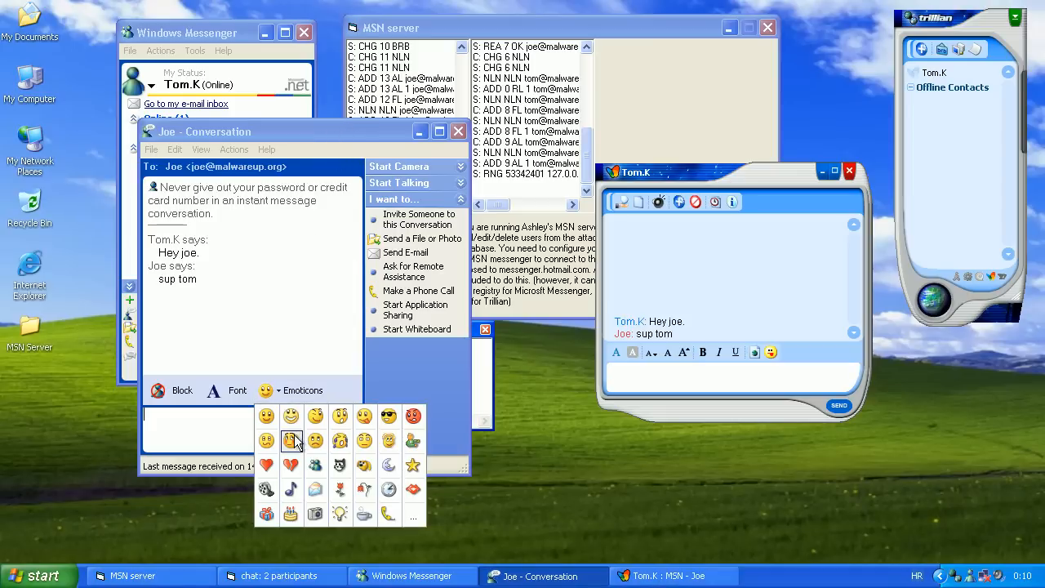
left_click(292, 440)
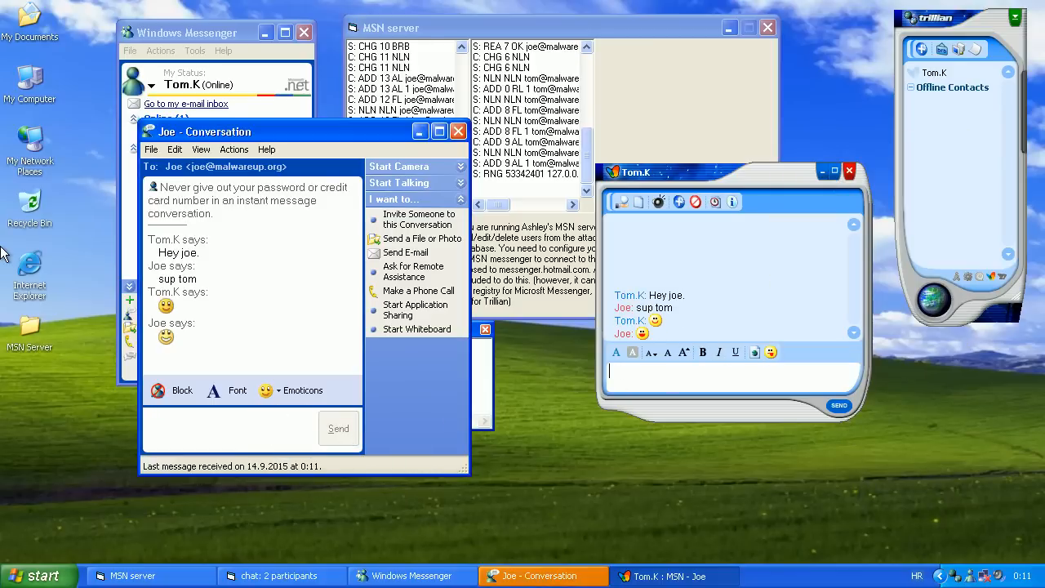
Set the message font to MS Sans Serif, Bold Italic, size 14, and pick a colour
left_click(213, 389)
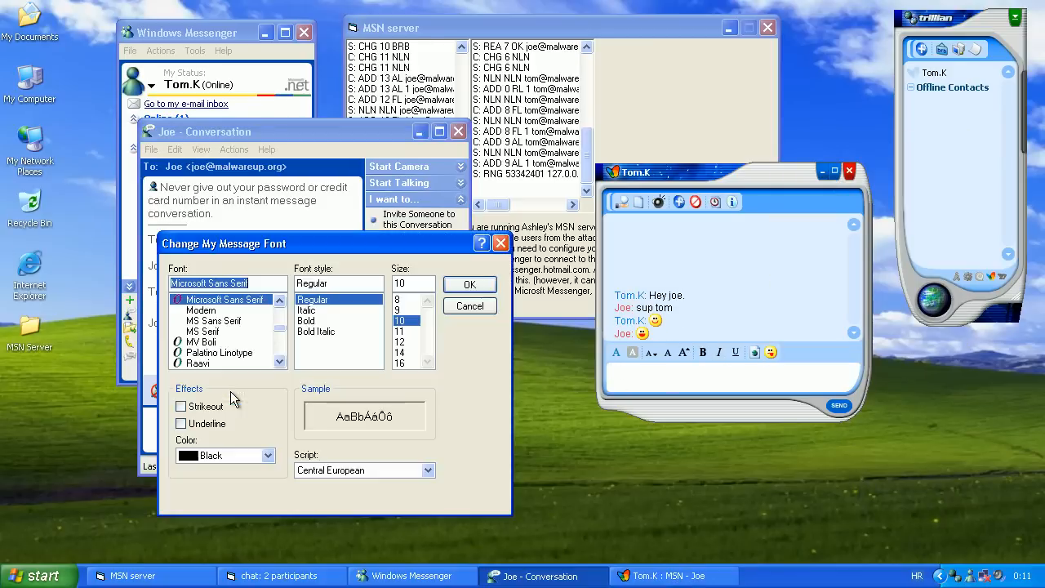
left_click(214, 320)
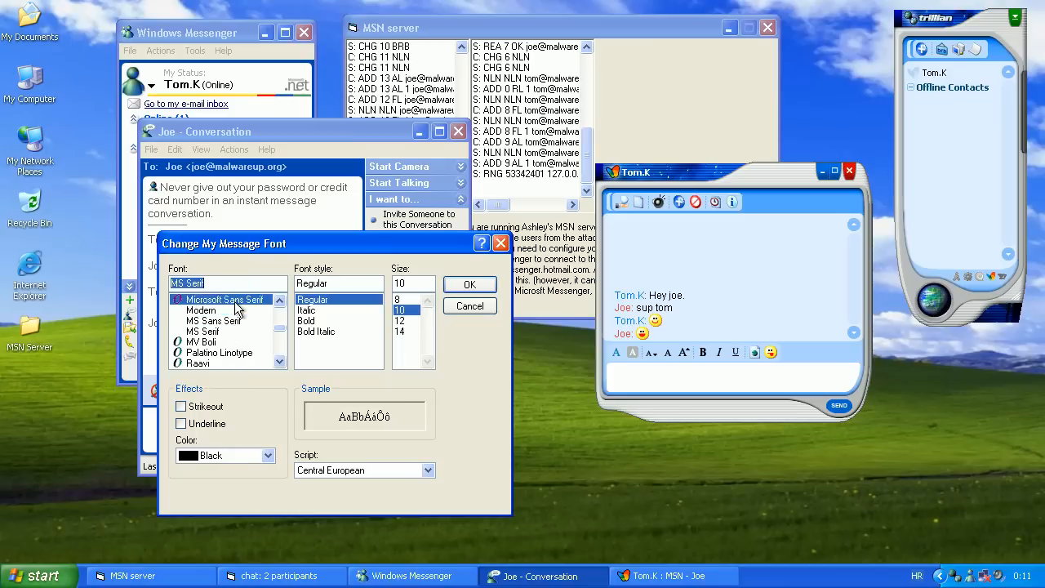
left_click(214, 320)
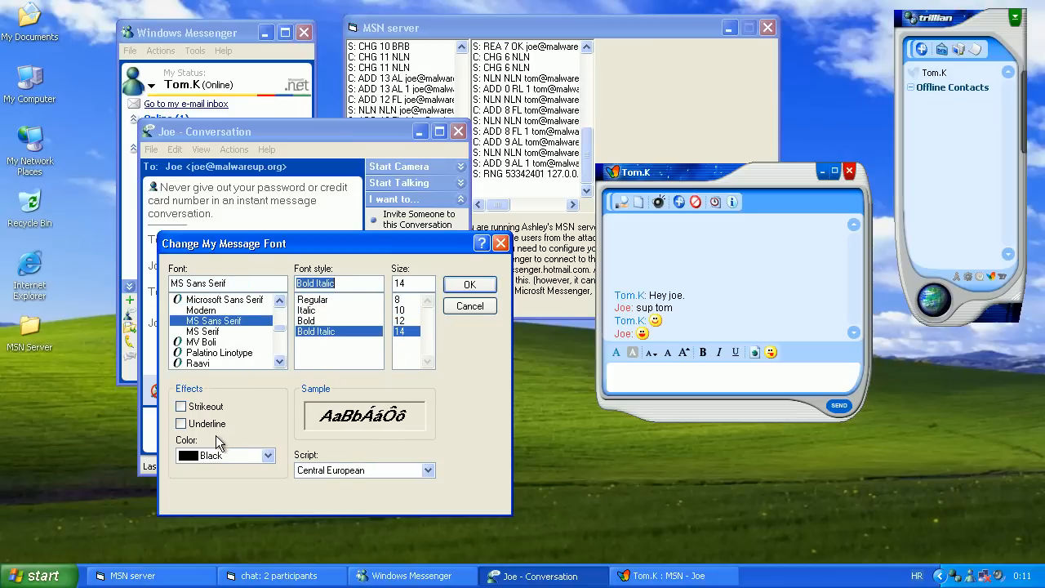
left_click(180, 406)
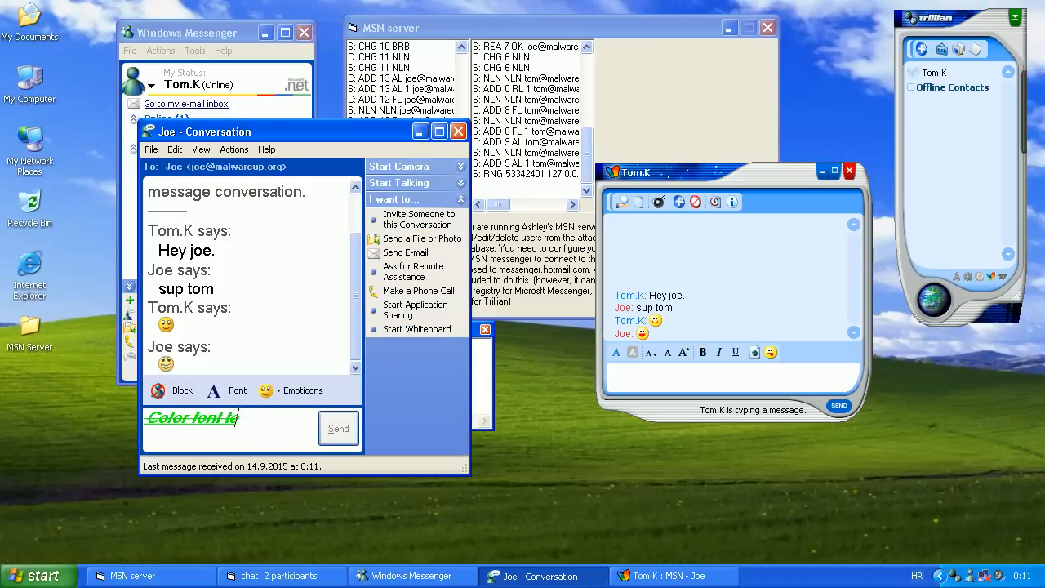
Send the styled green message and reply from Trillian with enlarged formatted text
left_click(337, 427)
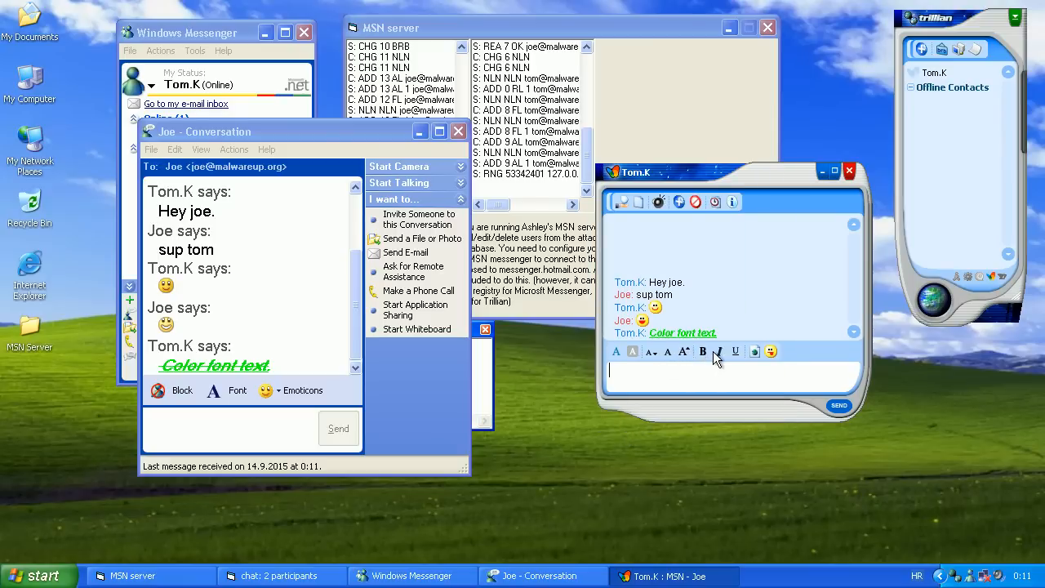
type("ardas")
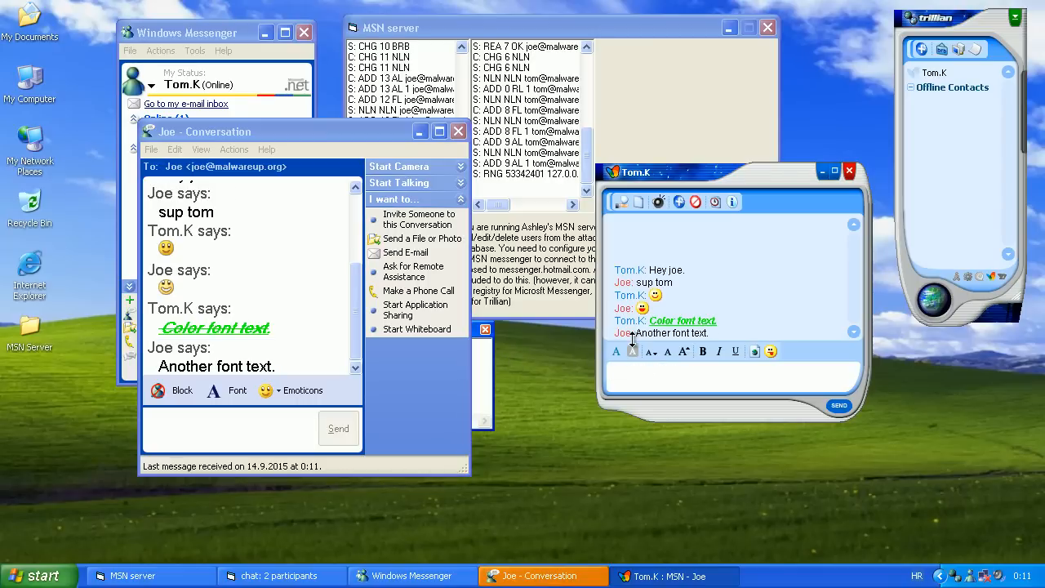
type("That")
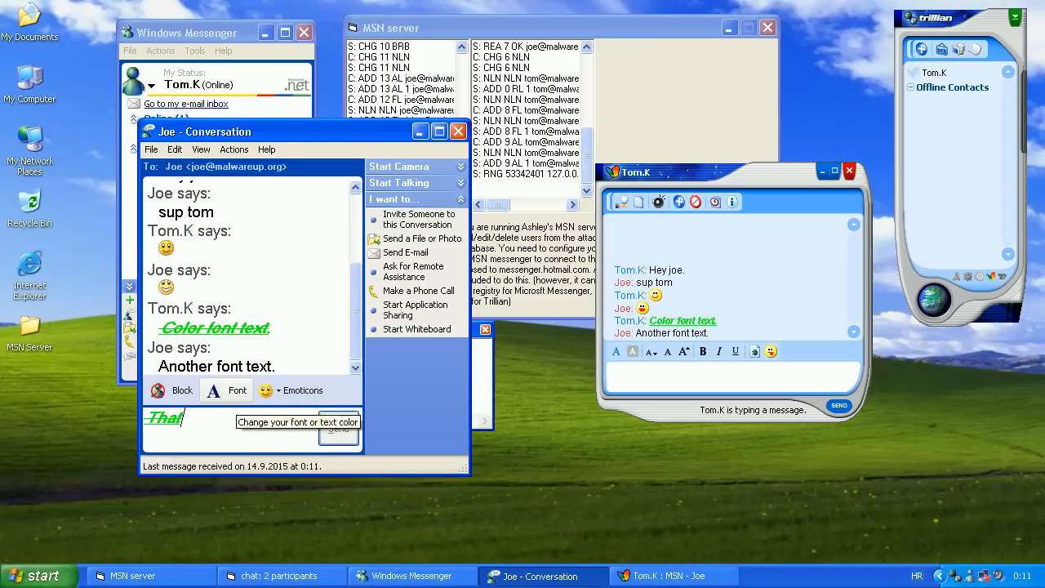
type("shit bo")
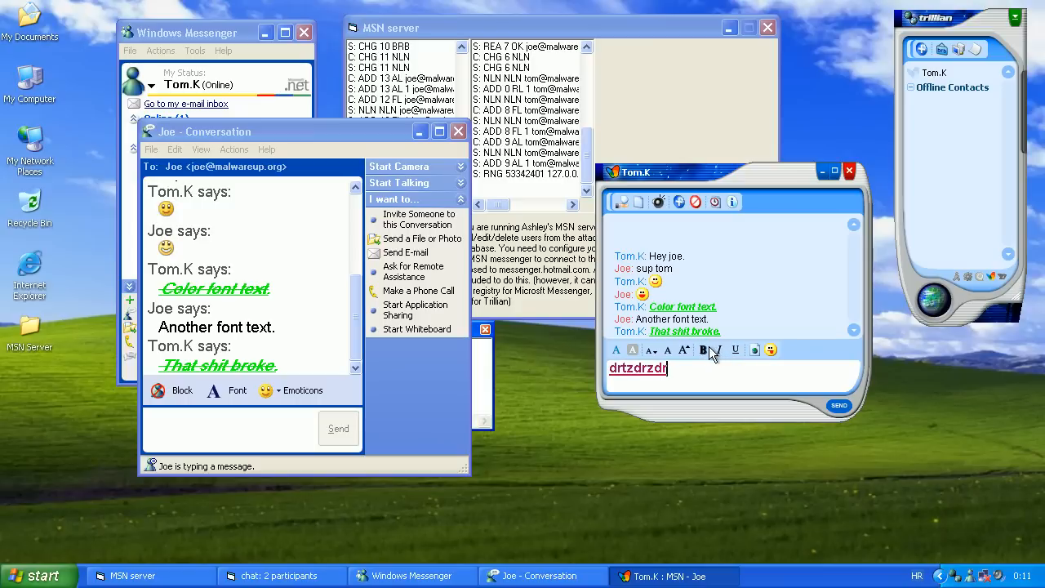
left_click(701, 350)
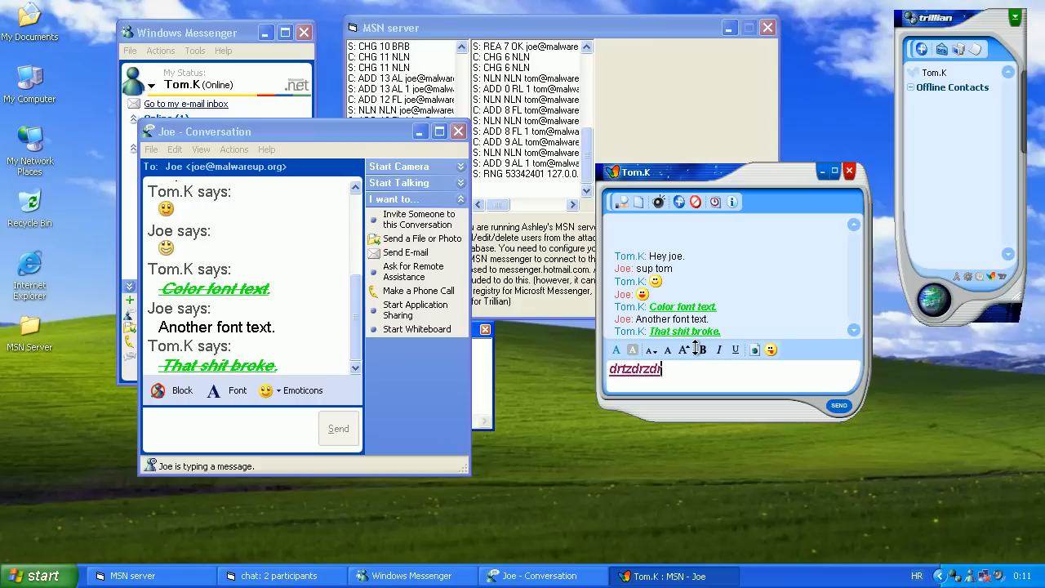
type("Random")
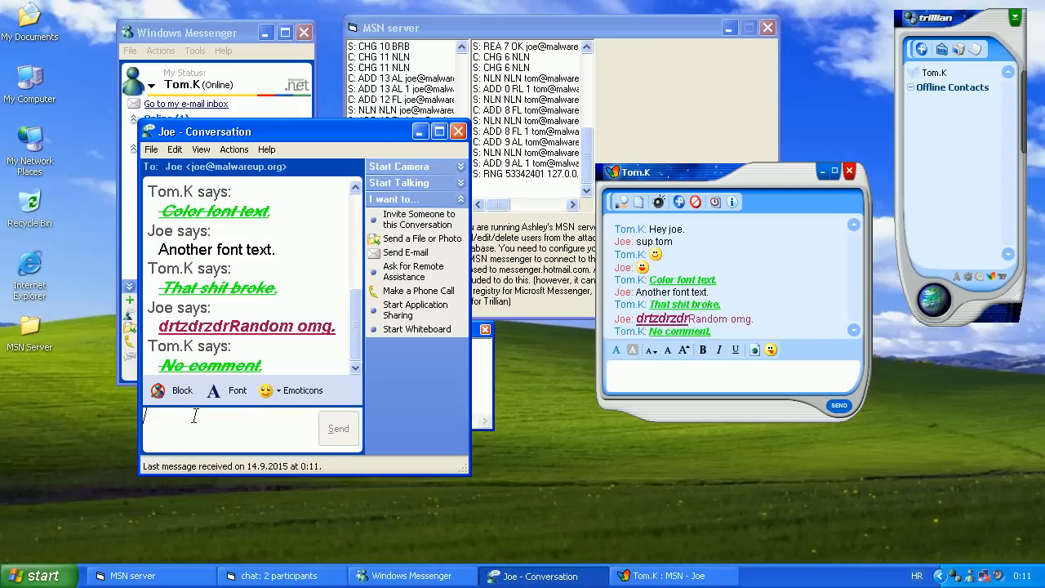
Reset the font, send a plain 'Back to…' message, and reply 'Okay,' from Trillian
left_click(237, 390)
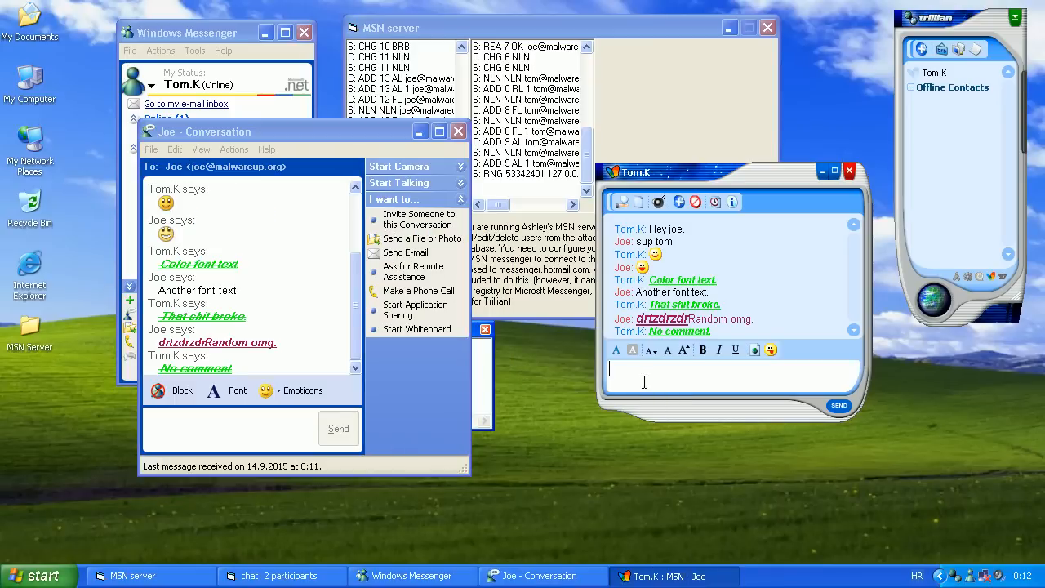
type("Back to")
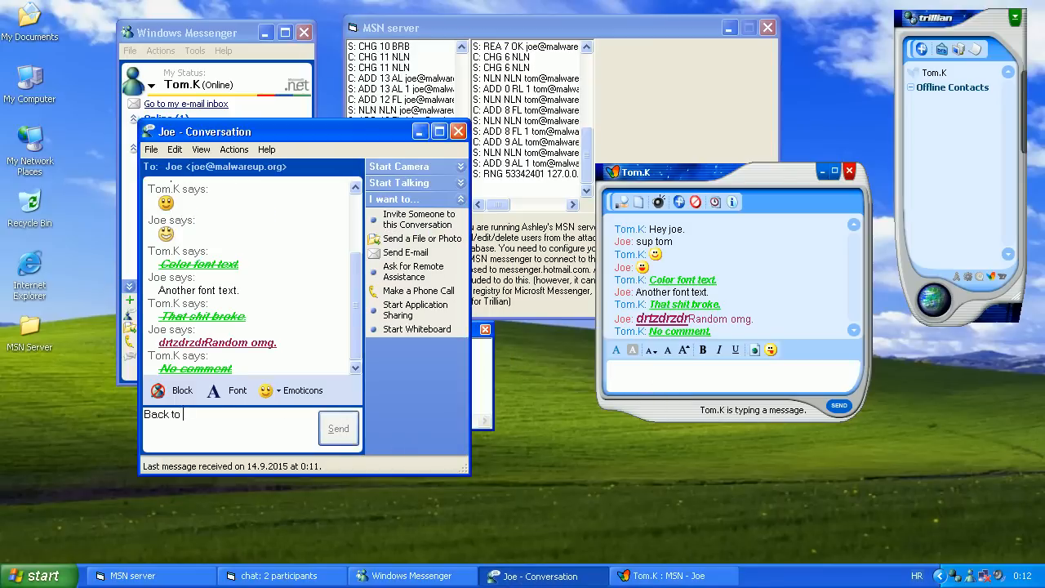
left_click(338, 427)
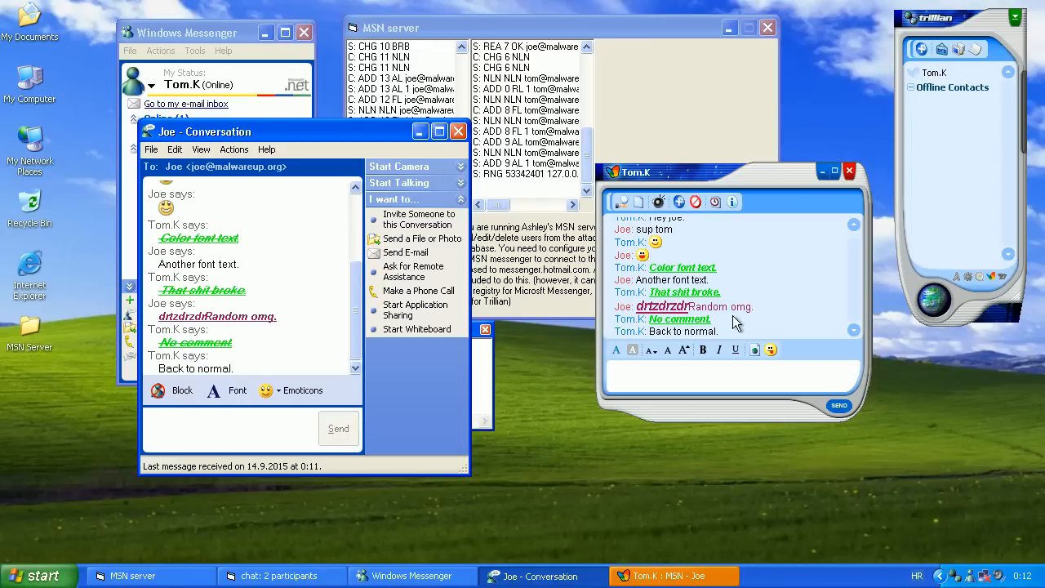
type("y")
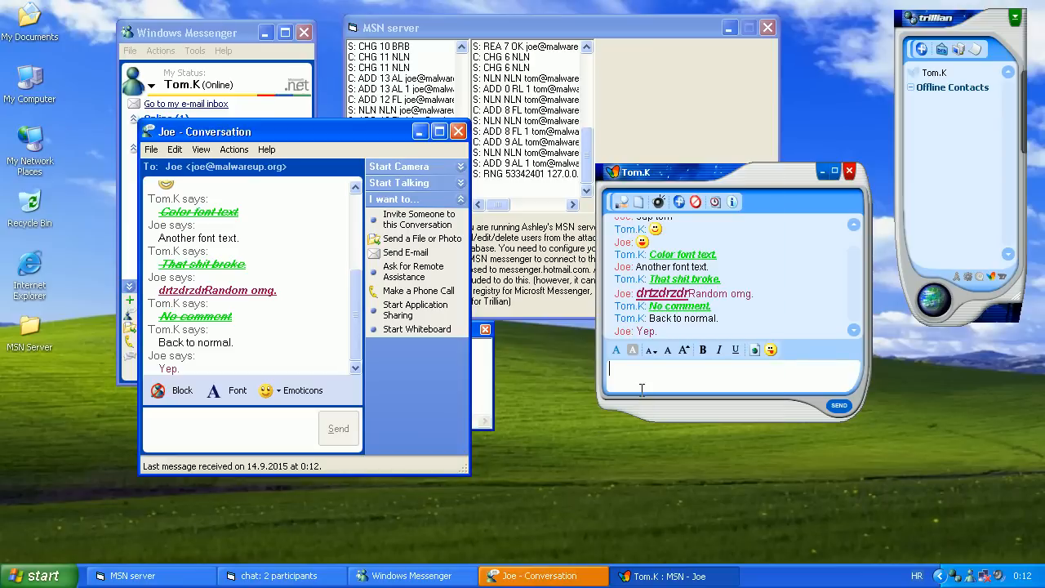
type("Okay,")
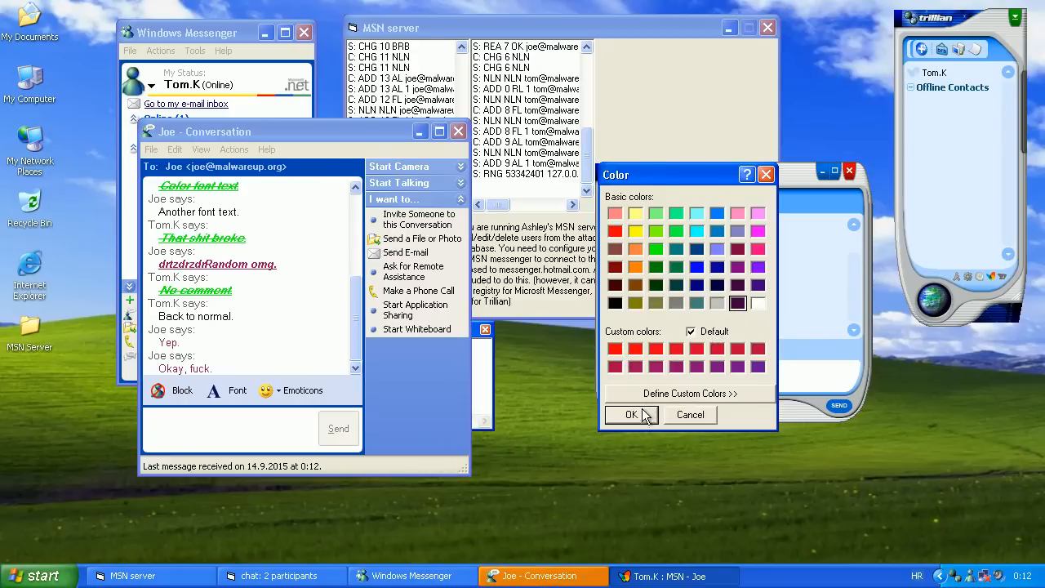
Confirm the new text colour and send the 'Calm the FUCK DO…' message to Joe
left_click(630, 414)
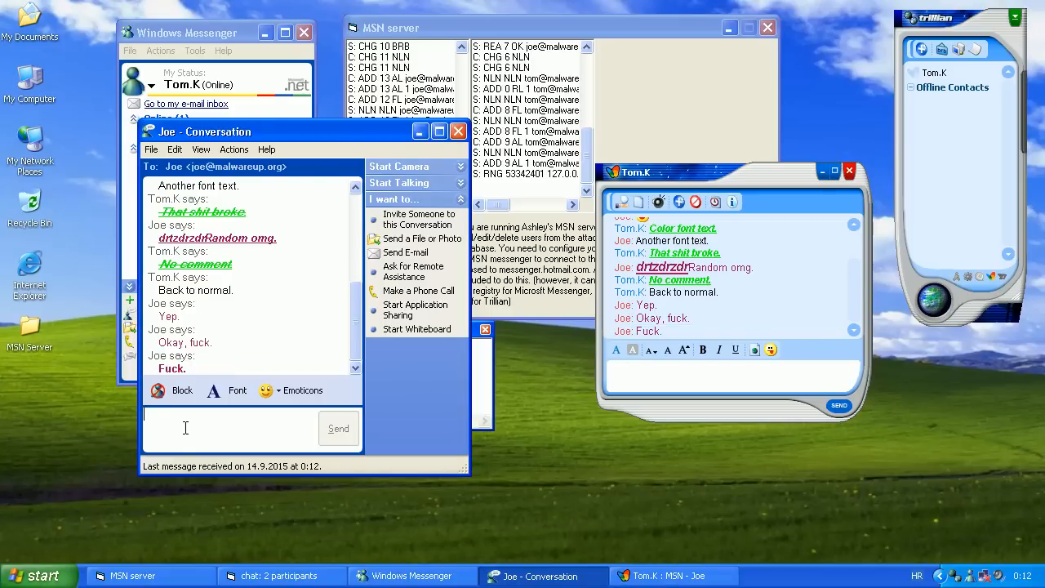
type("Calm")
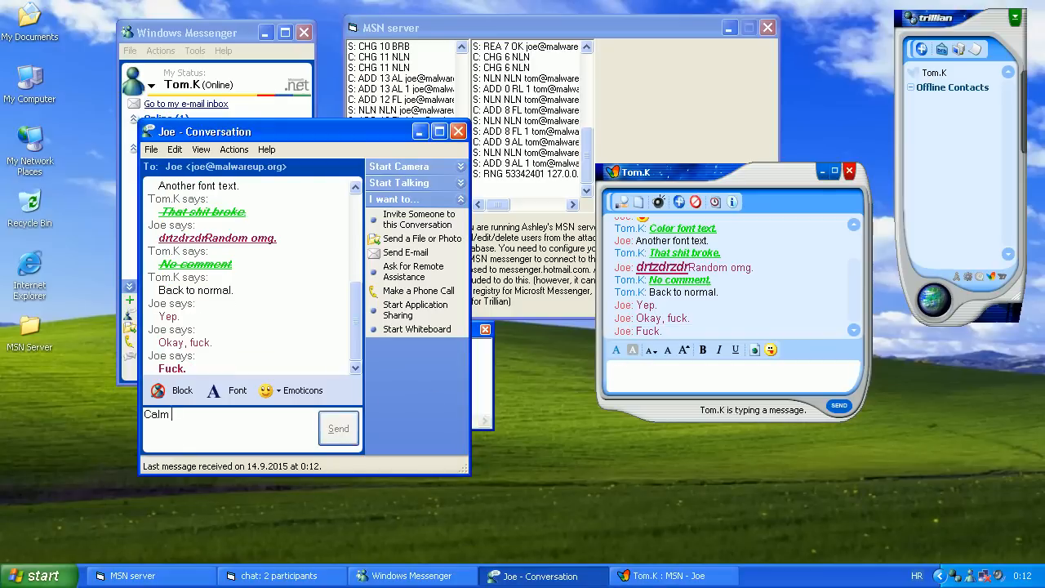
type("the FUCK DO")
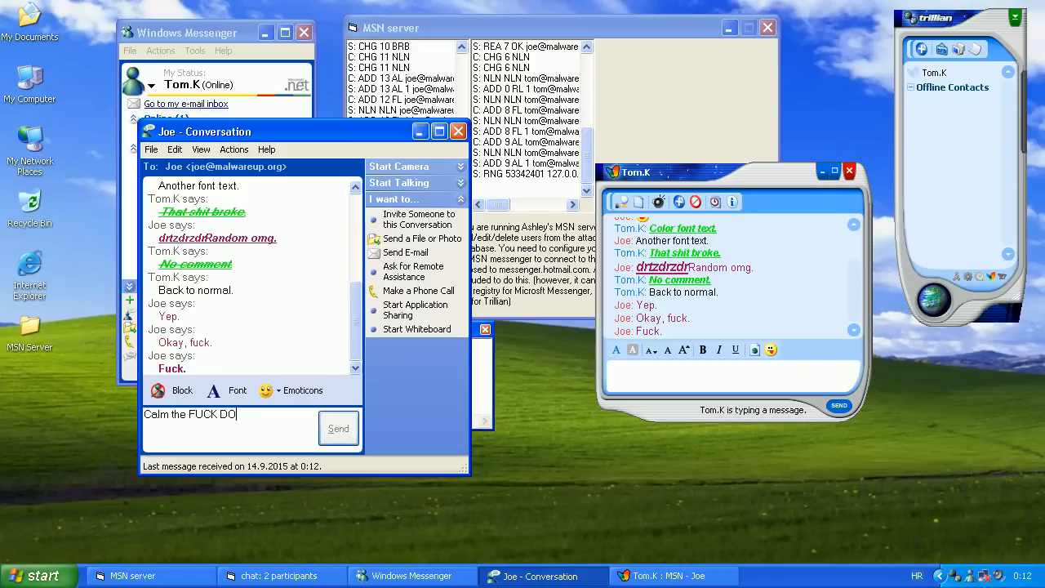
left_click(338, 428)
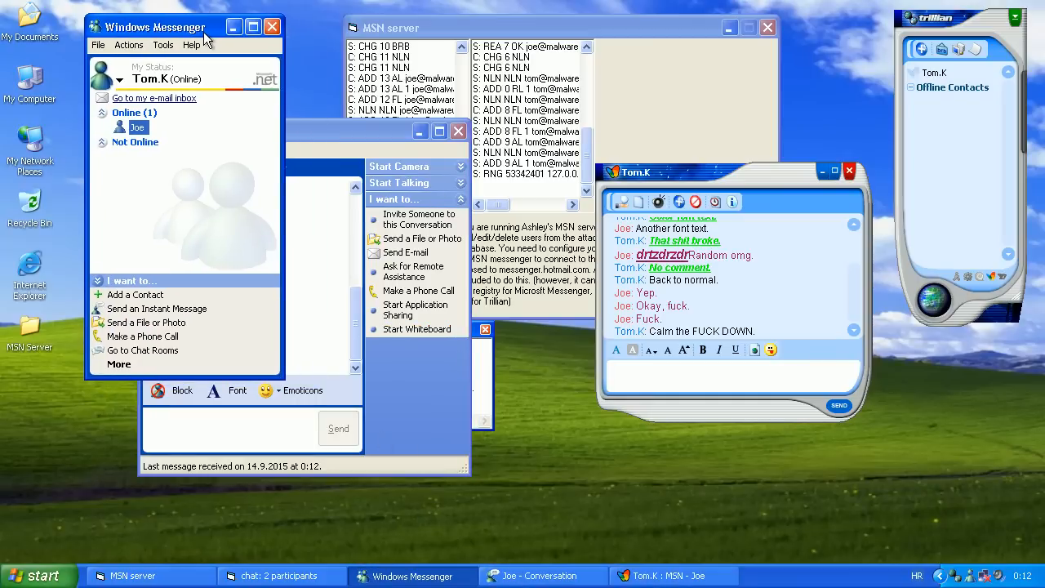
Launch a second Trillian from the Start menu and open its Connection Manager
left_click(40, 575)
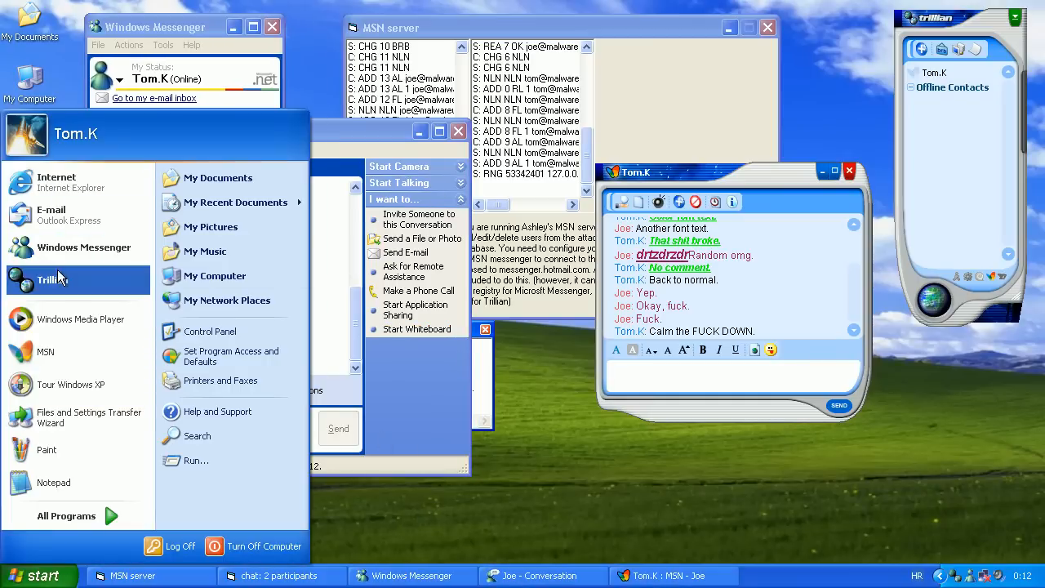
left_click(56, 279)
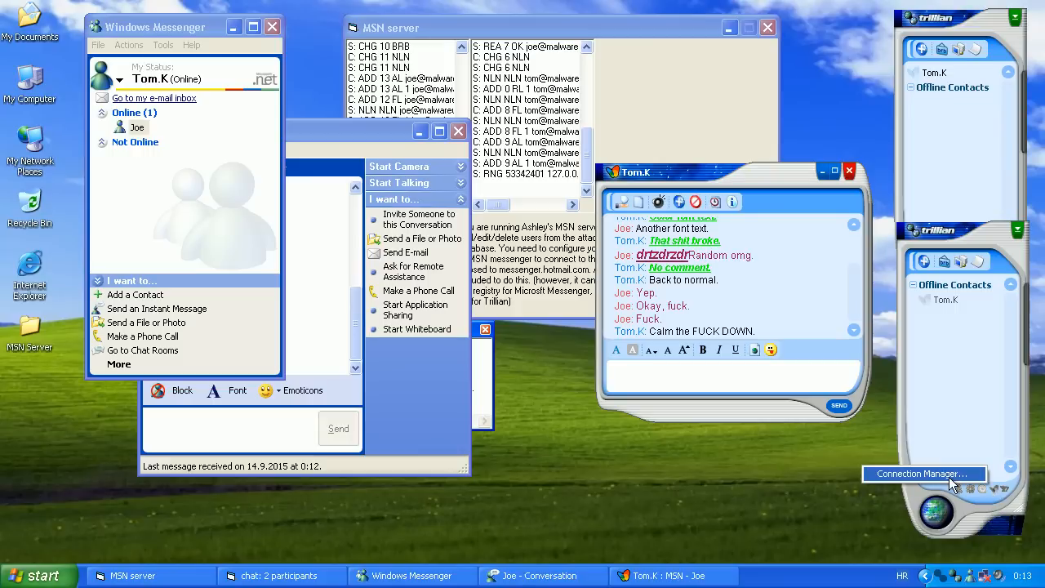
left_click(922, 474)
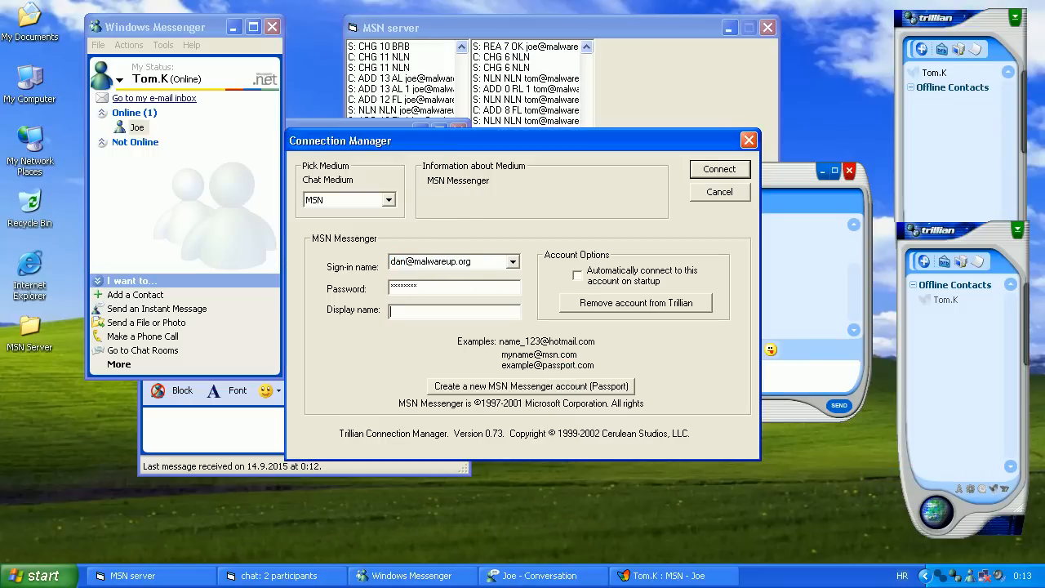
type("Joe")
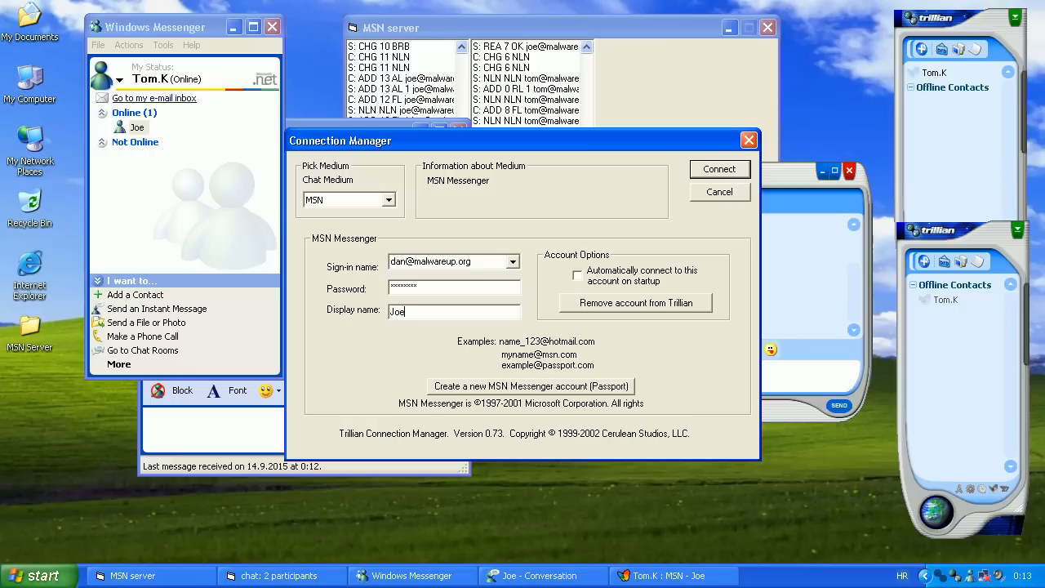
type("Dan")
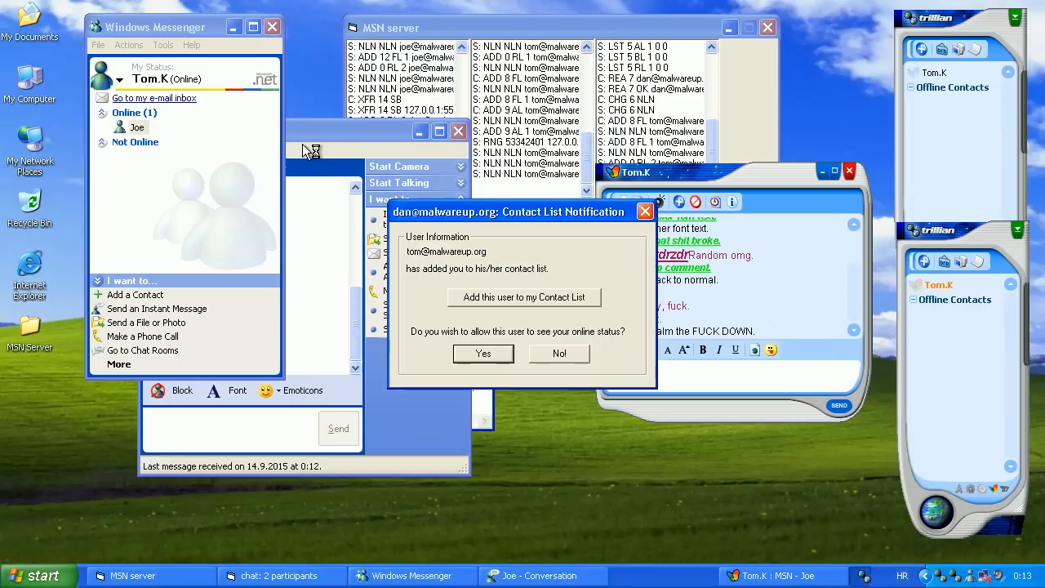
left_click(482, 353)
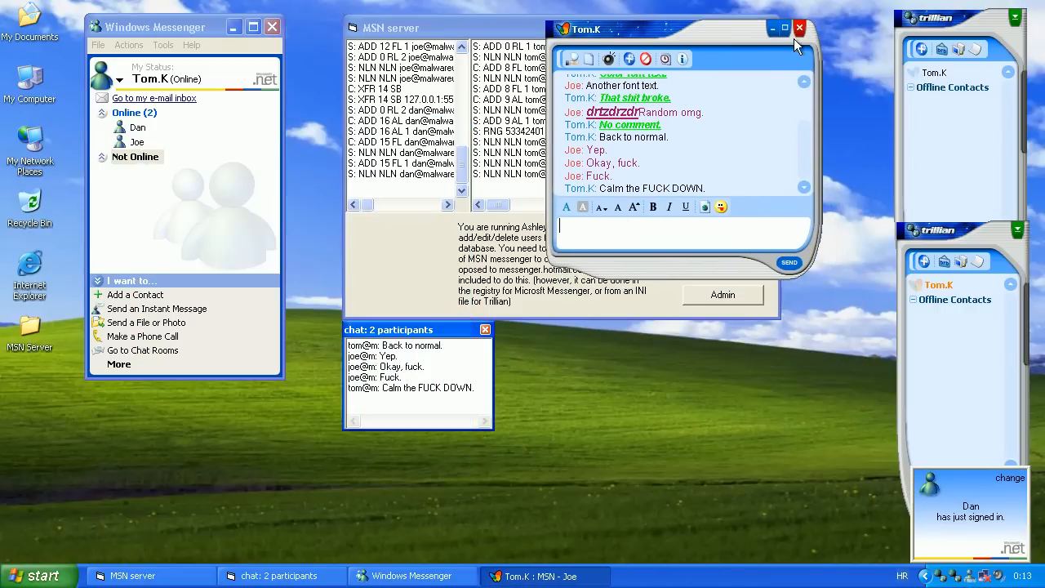
Close Joe's old chat, greet Dan with 'Hey', and invite Joe, greeting him 'Hello joe'
left_click(798, 29)
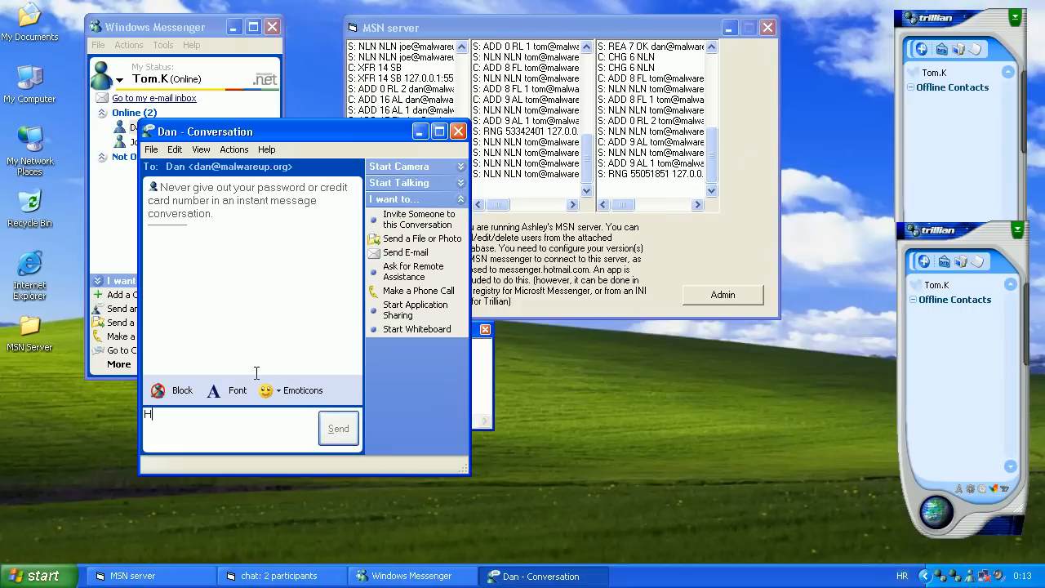
left_click(338, 428)
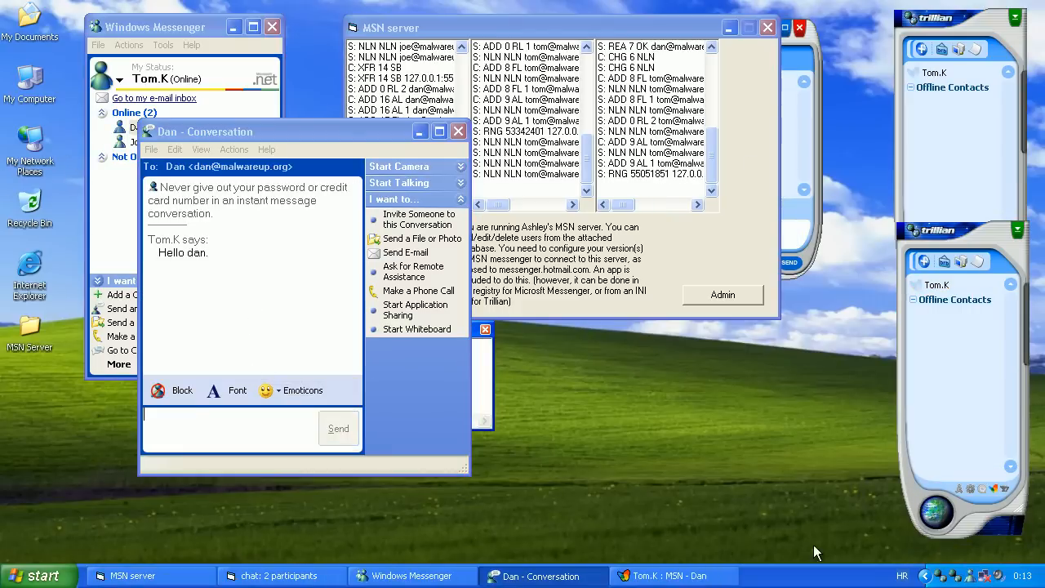
type("Hey")
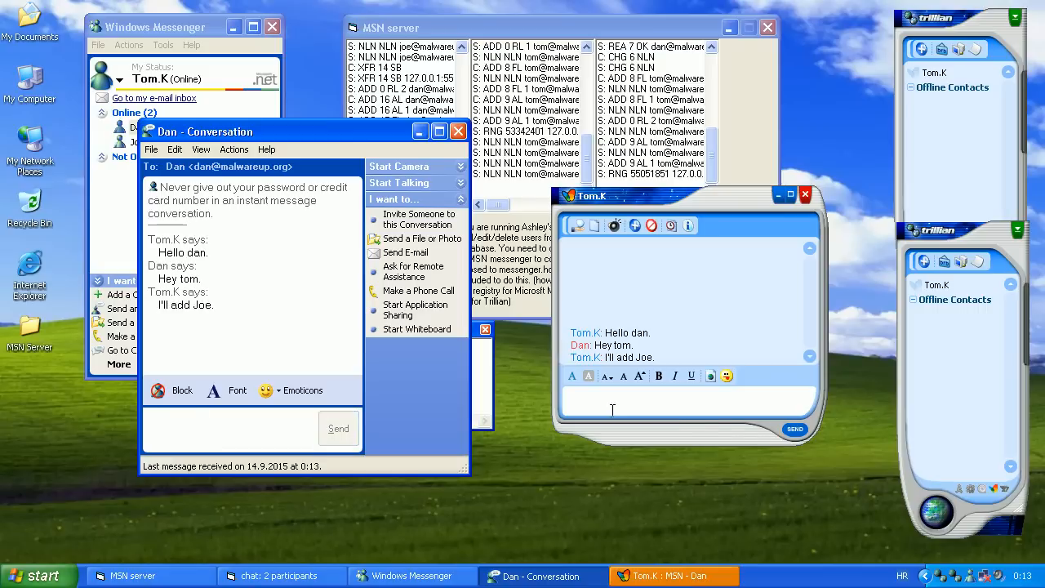
type("Okay..")
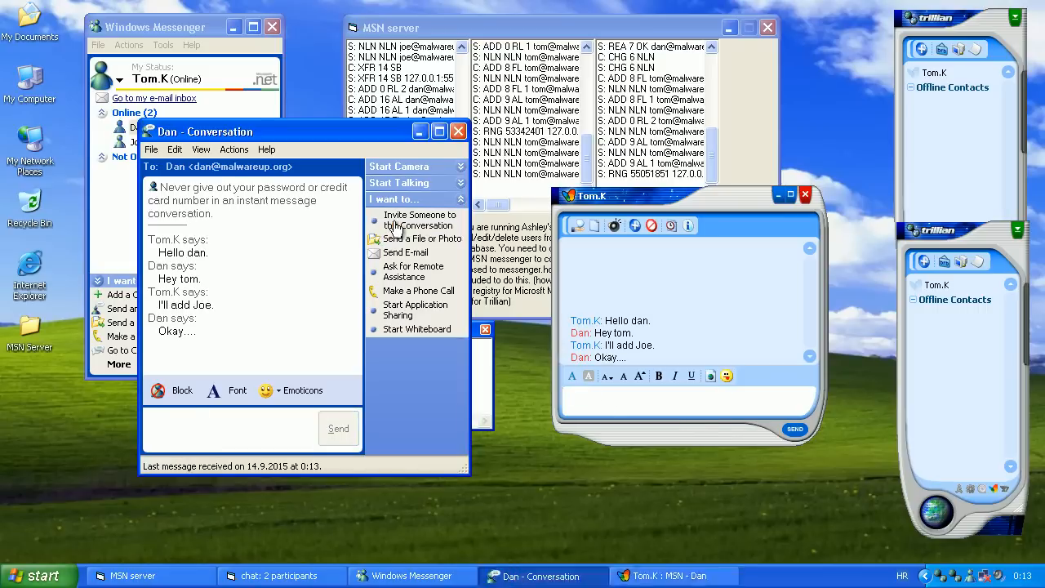
left_click(419, 219)
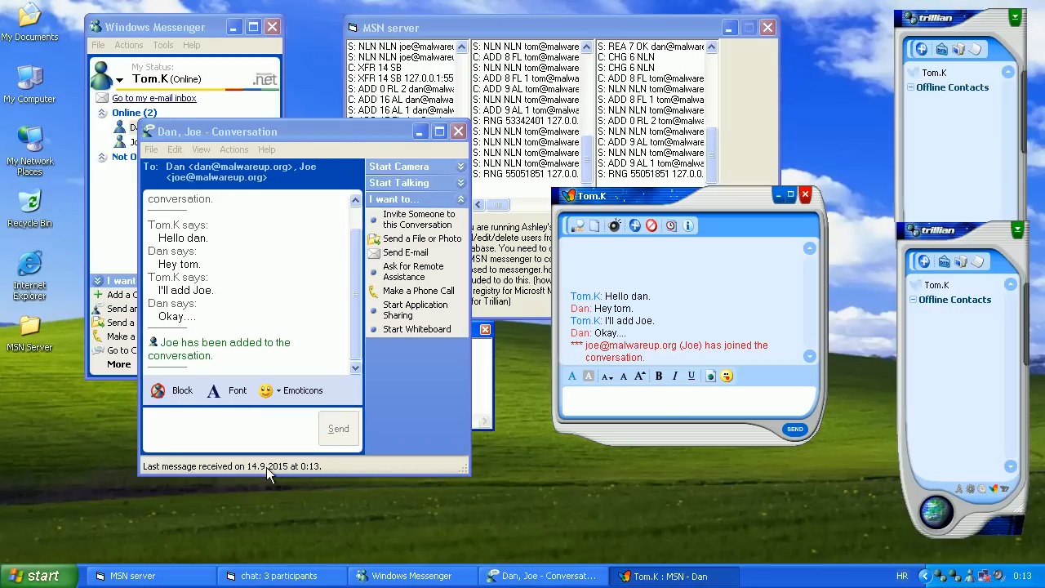
type("Hello joe")
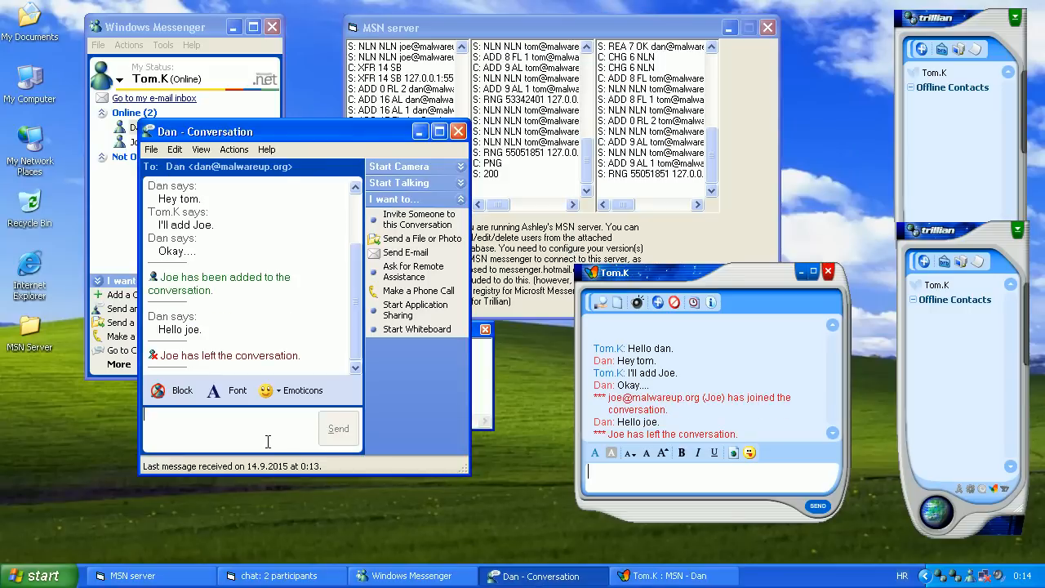
Re-invite Joe and exchange greetings ('Hey joe', 'Hey', 'Hey both of…')
left_click(418, 218)
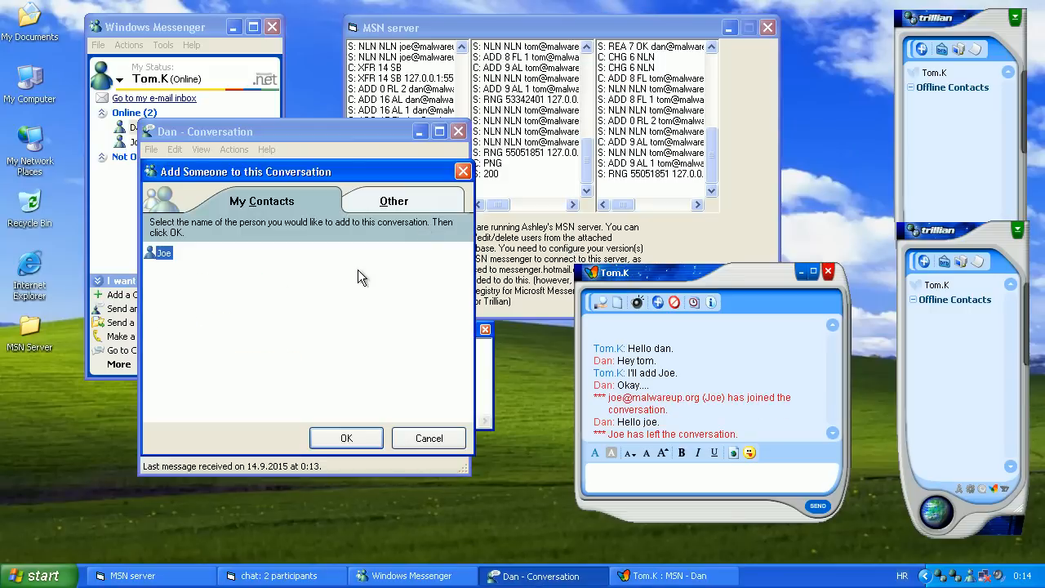
left_click(345, 438)
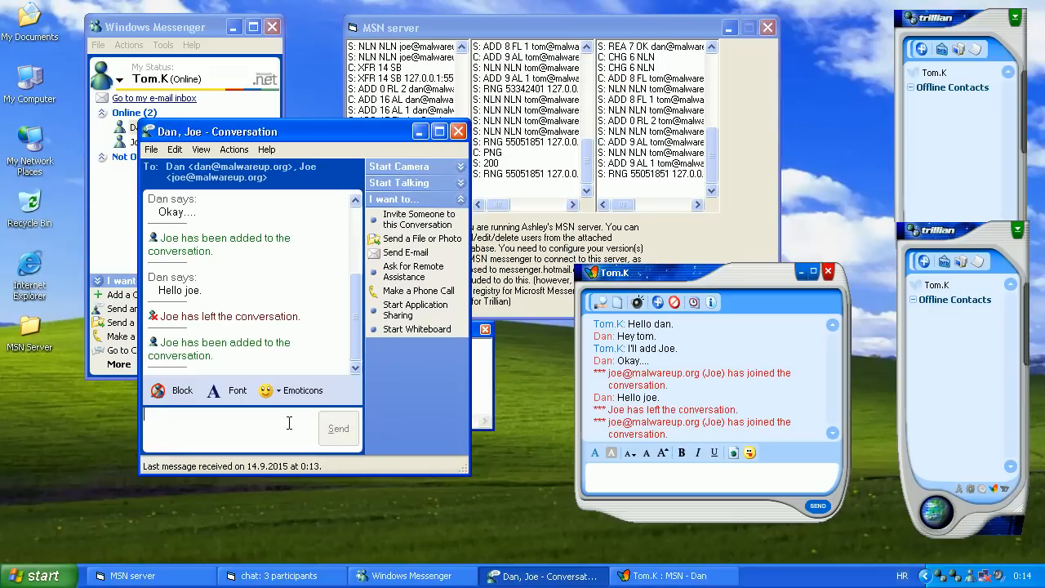
type("Hey joe")
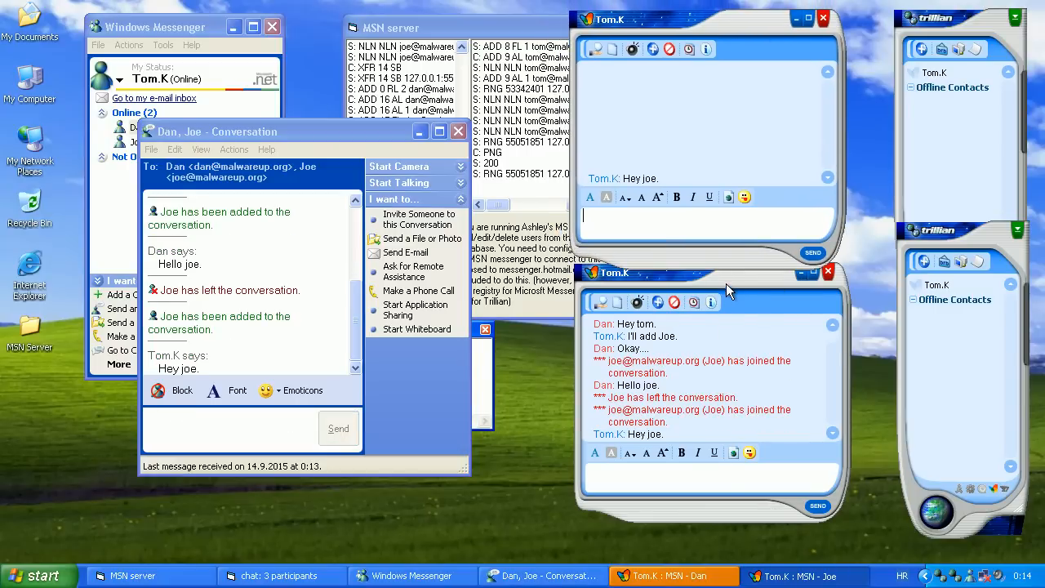
type("Hey")
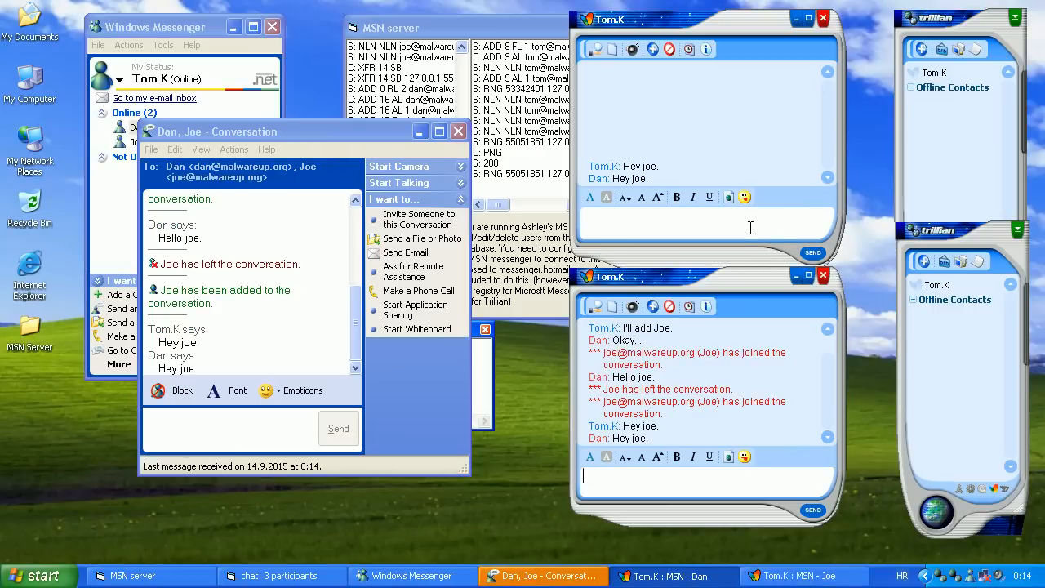
type("Hey both of")
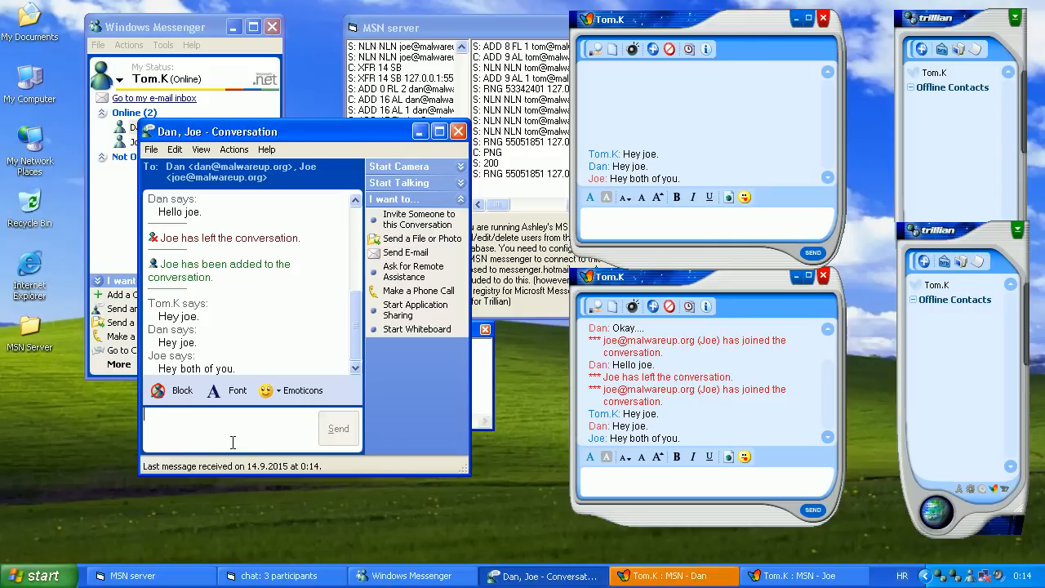
Continue the three-way chat with messages like 'OMg', 'So what are you' and 'Recording'
type("OMg")
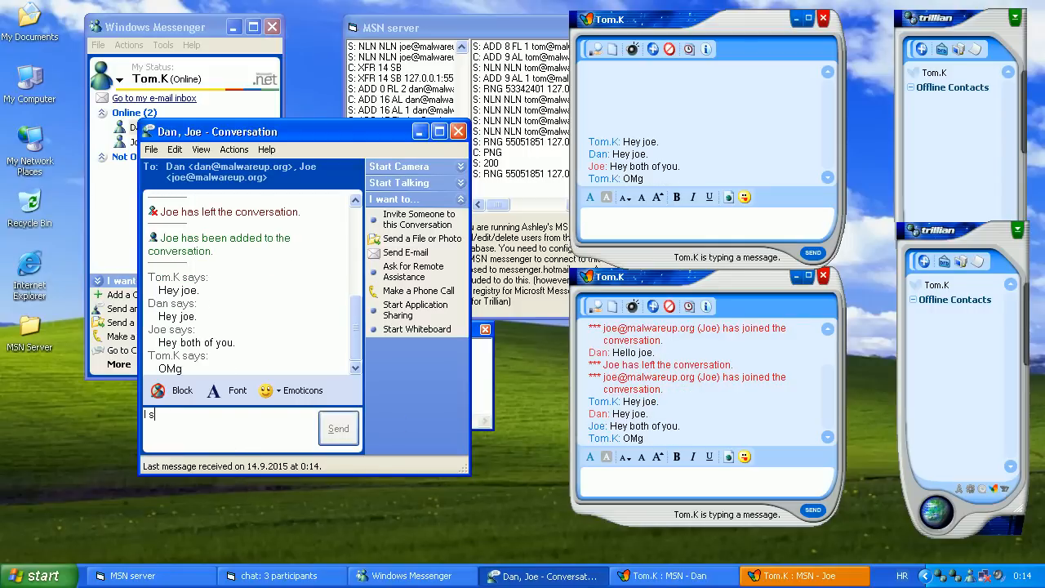
type("u")
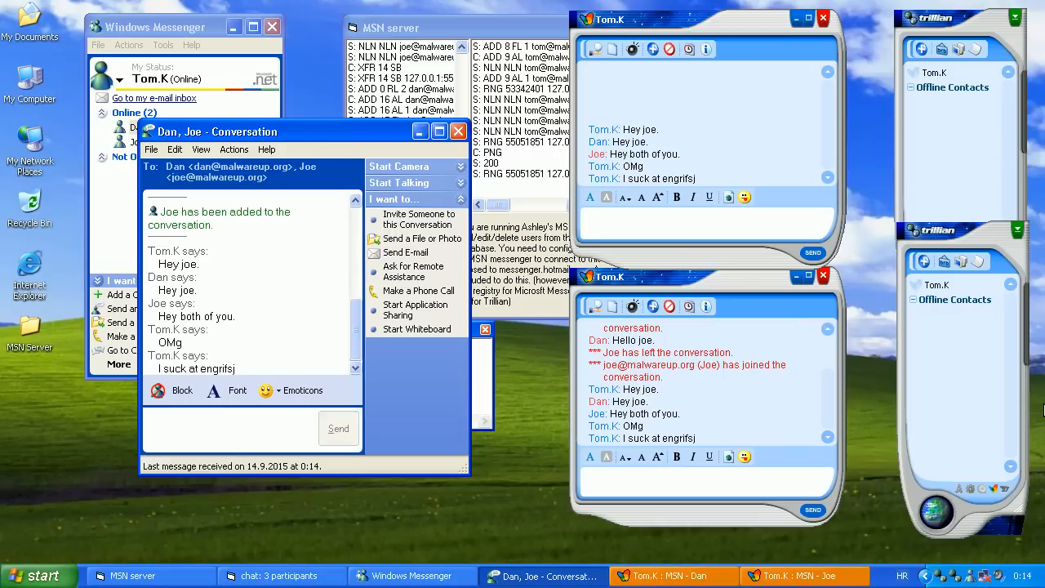
type("engr")
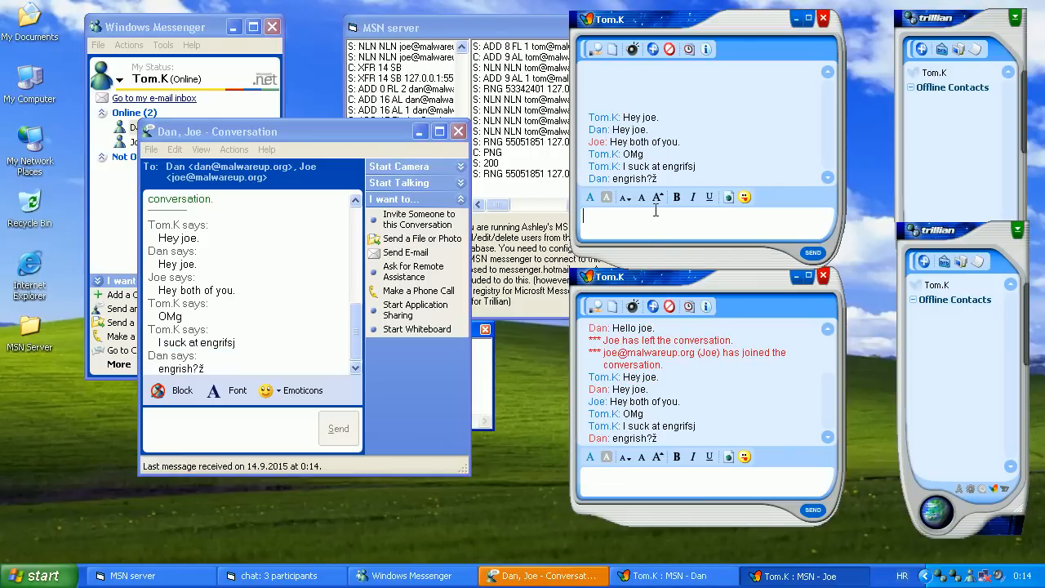
type("erc")
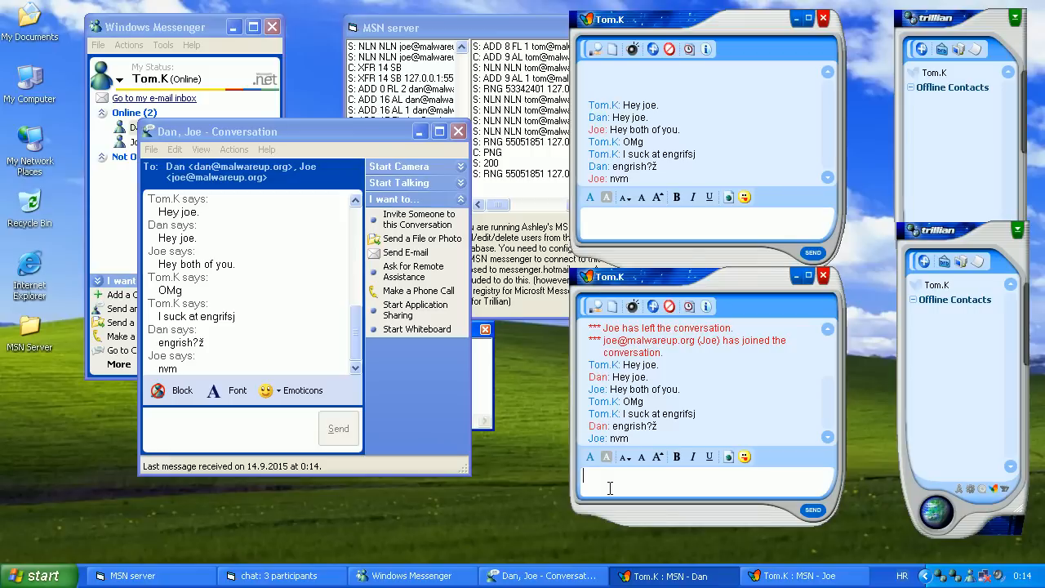
type("So")
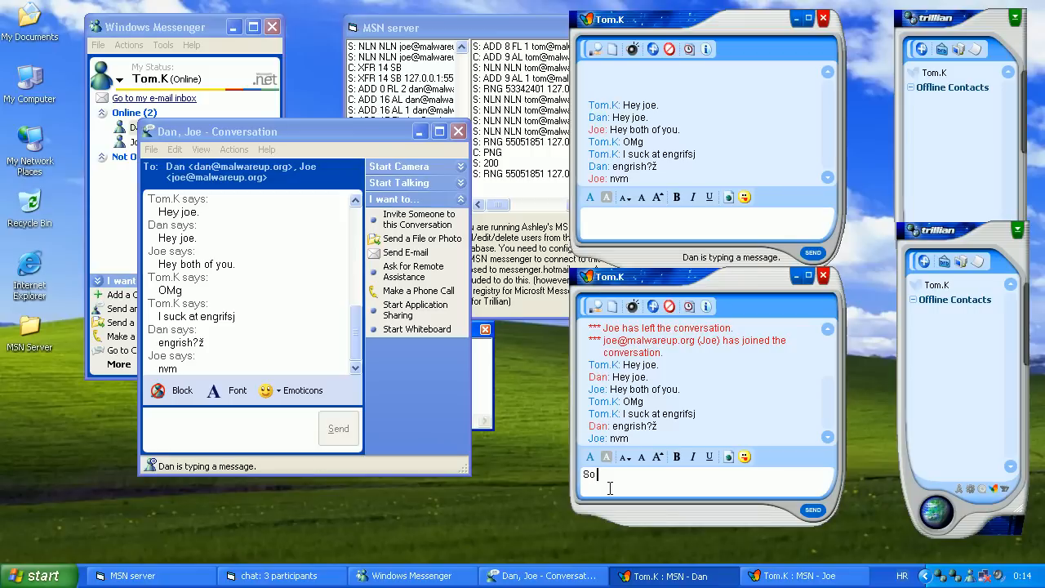
type("what are you")
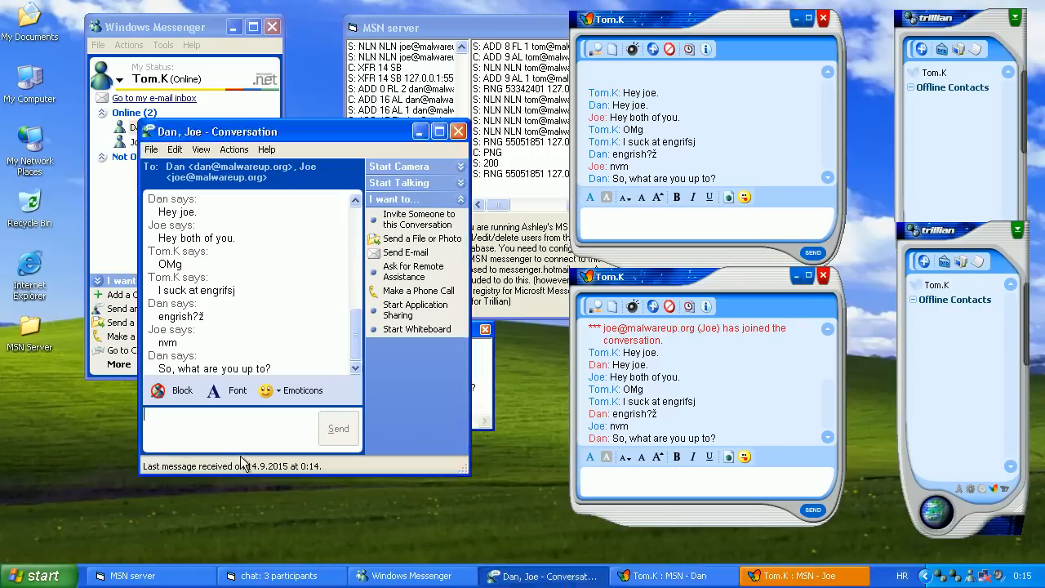
type("Recording")
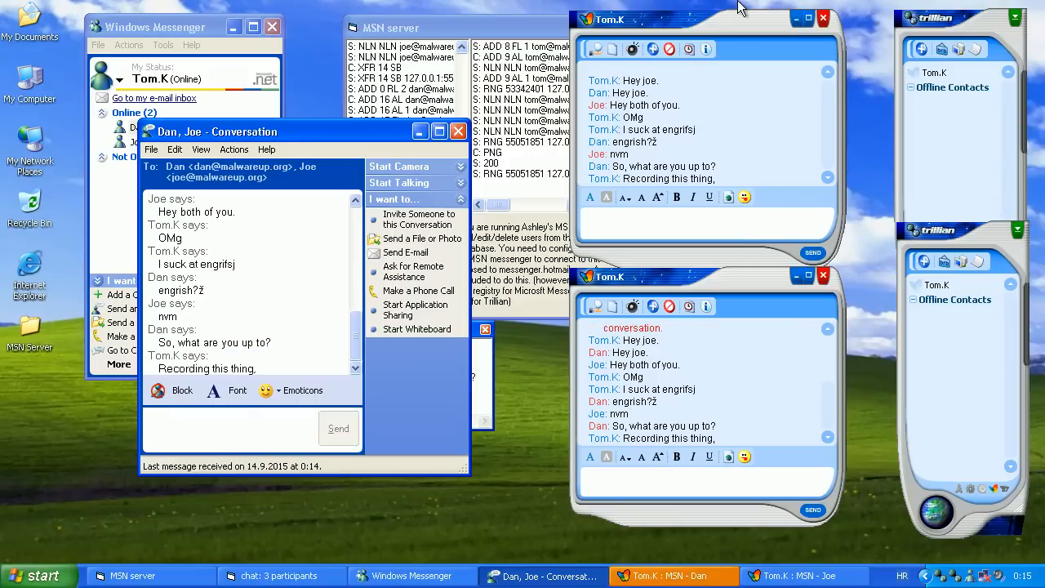
Switch to another participant's chat window and type the 'I'm… bye' sign-off
left_click(706, 217)
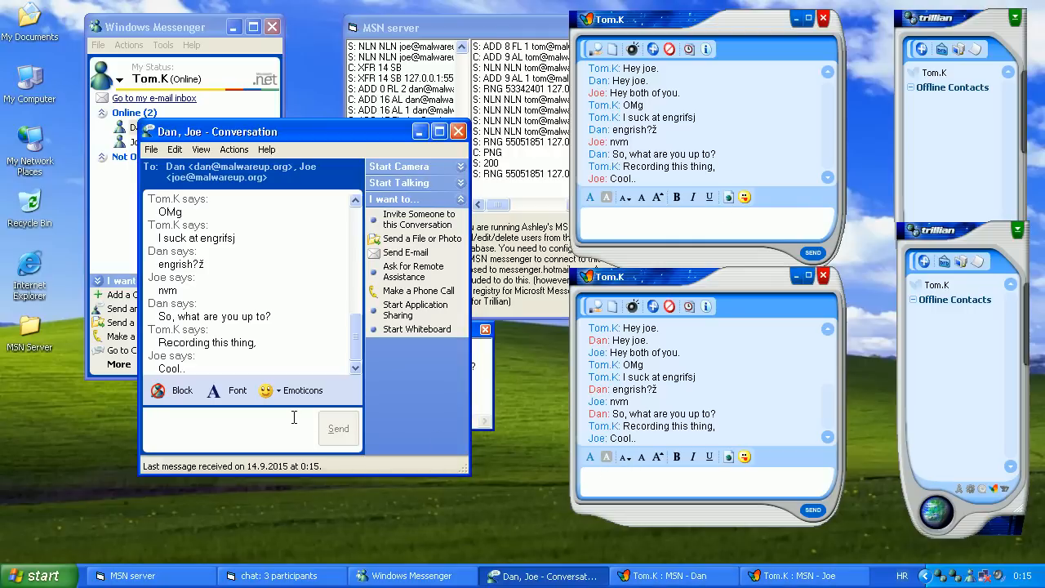
type("I'm")
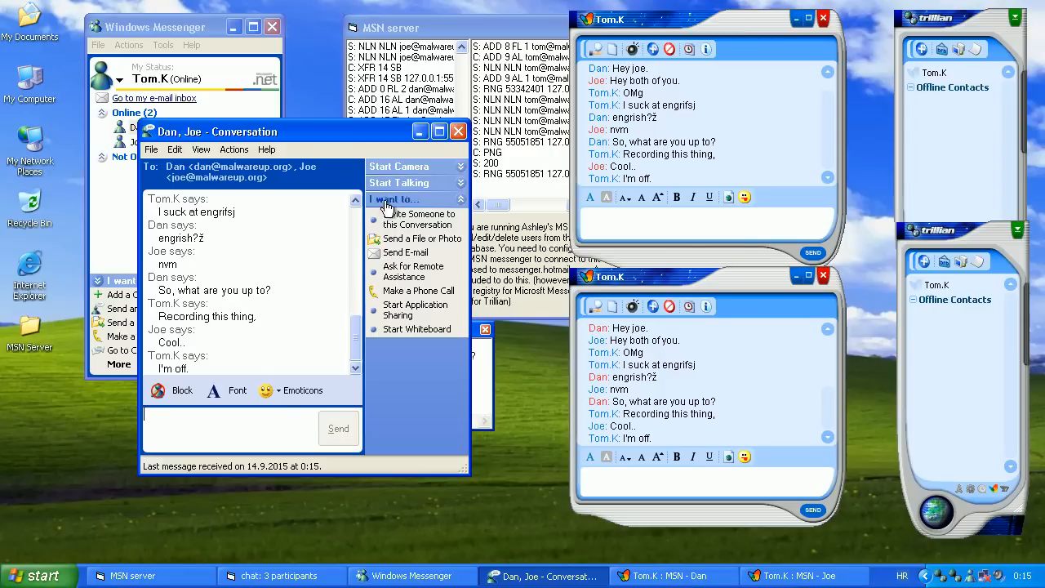
type("bye")
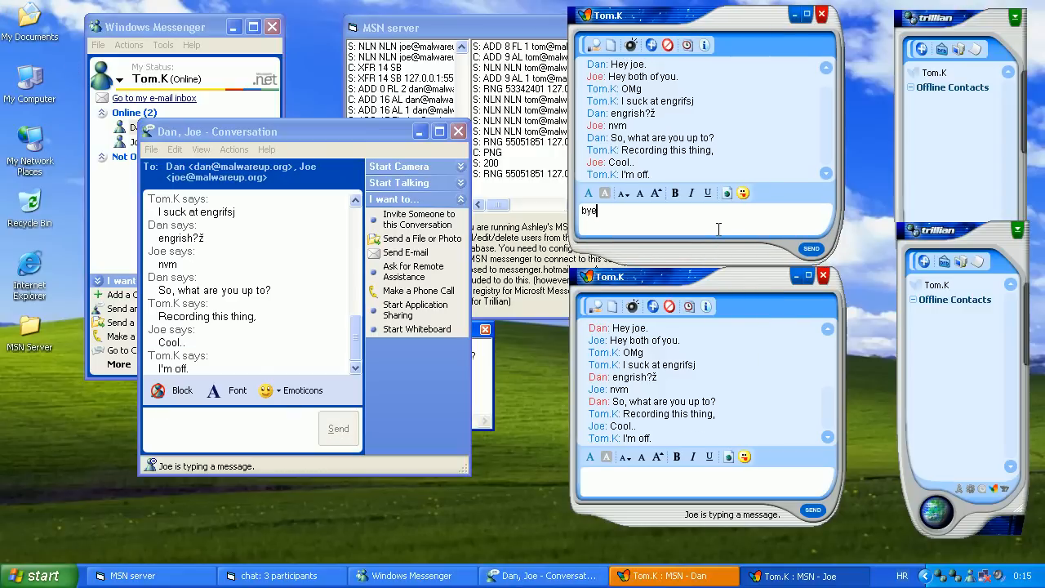